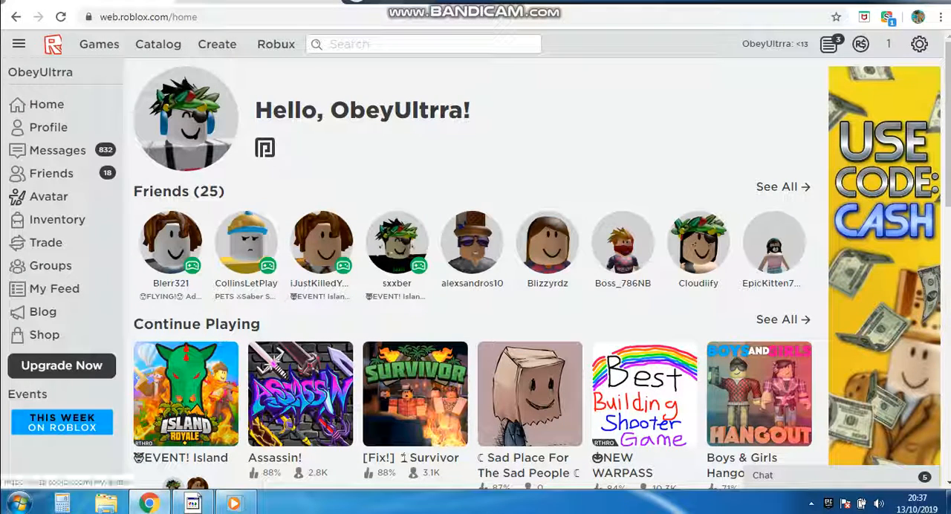
- Open the Avatar Editor from the Roblox home sidebar
{"action": "left_click", "coordinate": [48, 196]}
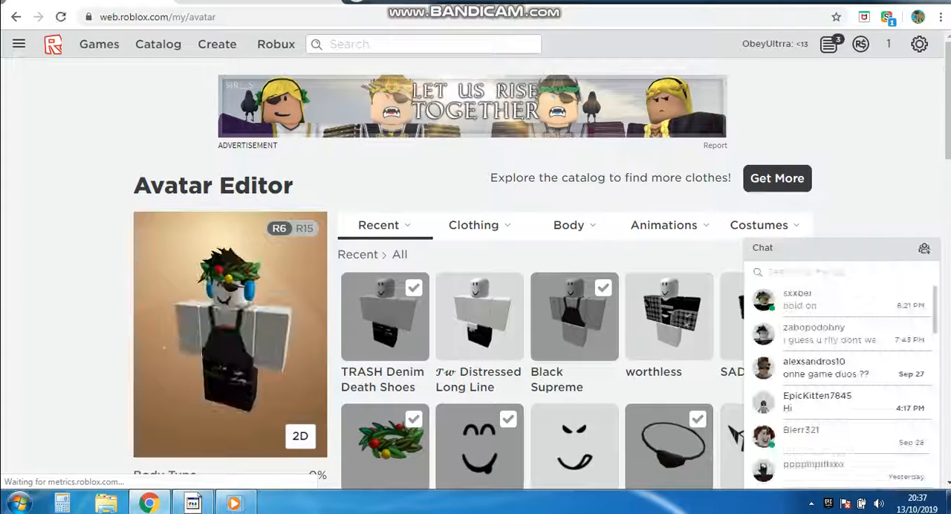
- Unequip the worn items from the Recent tab, leaving a plain default character
{"action": "left_click", "coordinate": [473, 225]}
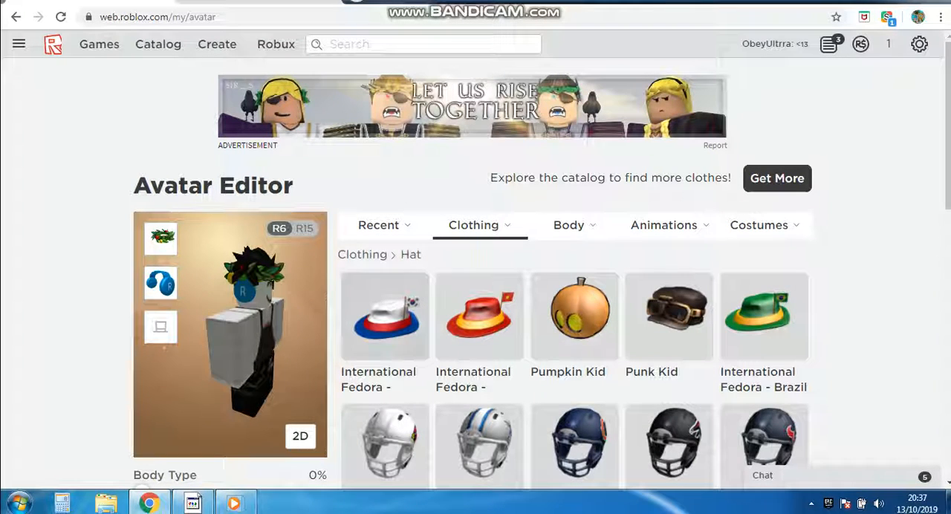
{"action": "left_click", "coordinate": [473, 226]}
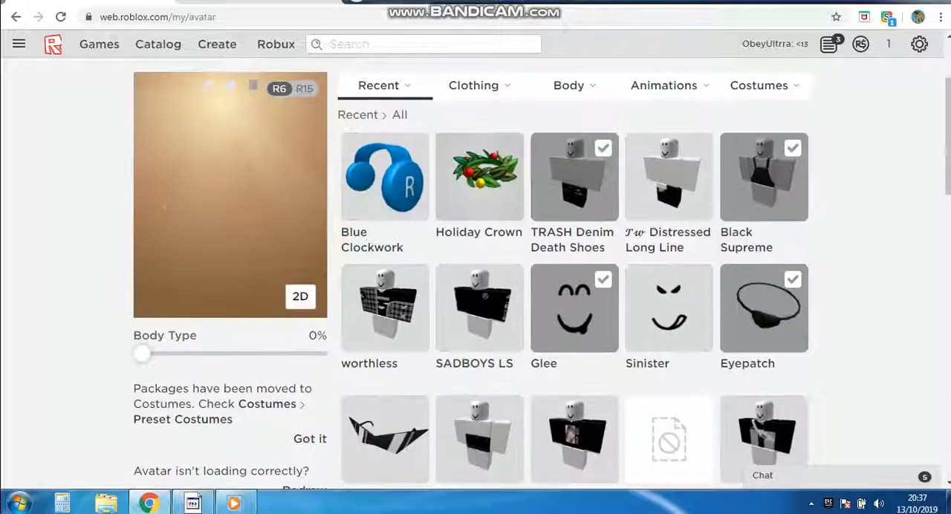
{"action": "left_click", "coordinate": [574, 177]}
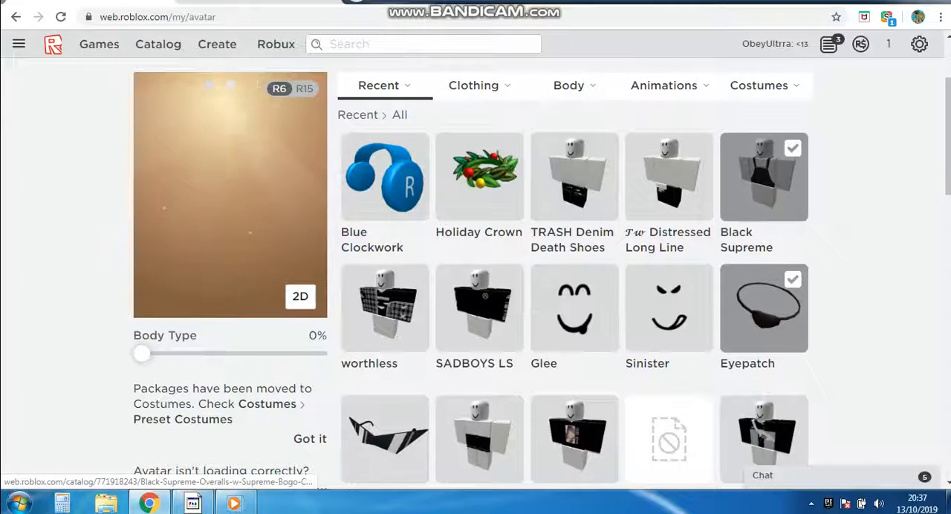
{"action": "scroll", "scroll_direction": "down", "scroll_amount": 3}
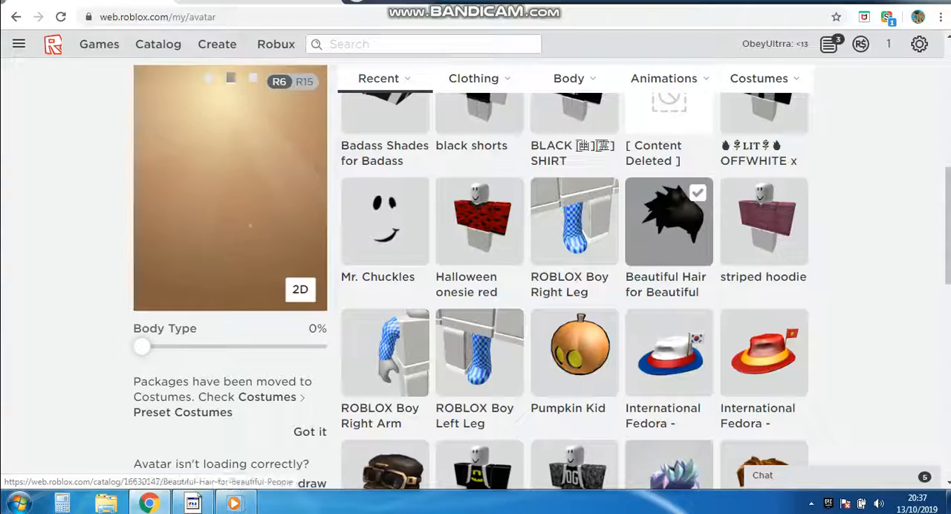
{"action": "scroll", "scroll_direction": "up", "scroll_amount": 3}
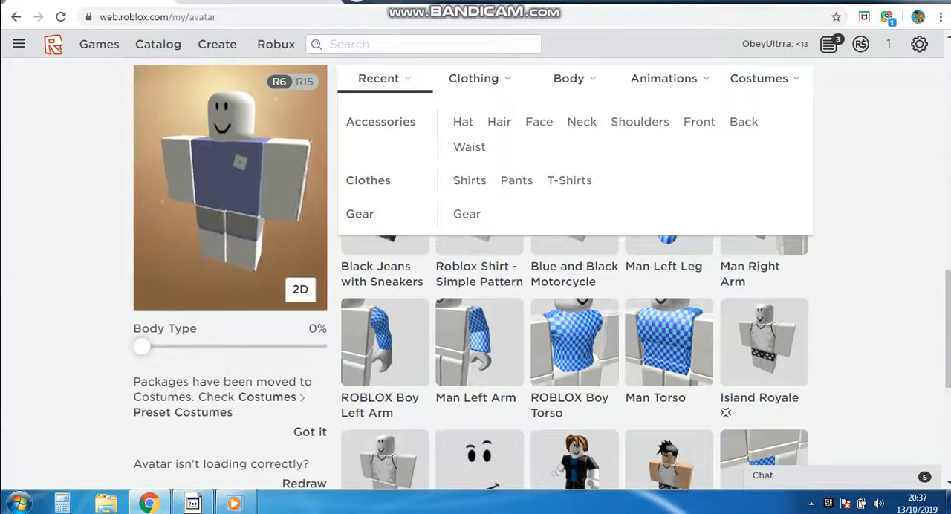
{"action": "left_click", "coordinate": [462, 122]}
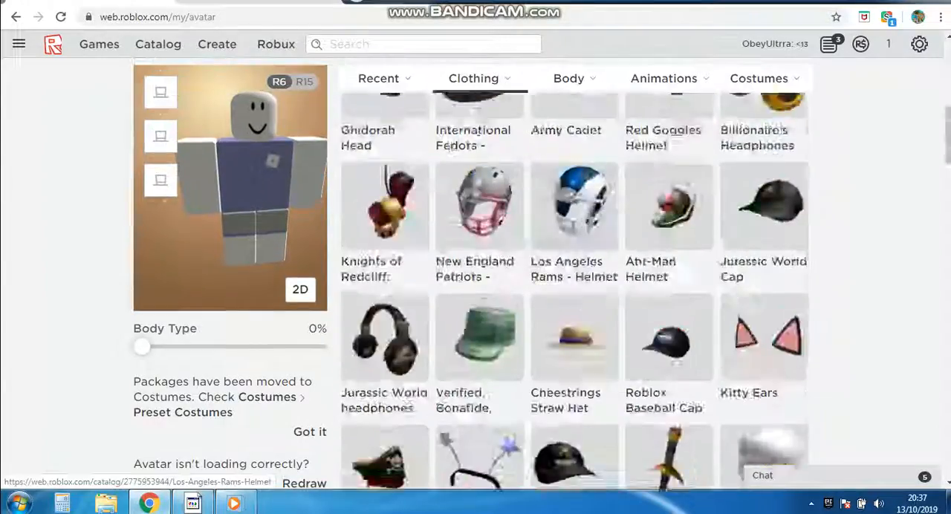
{"action": "scroll", "scroll_direction": "down", "scroll_amount": 3}
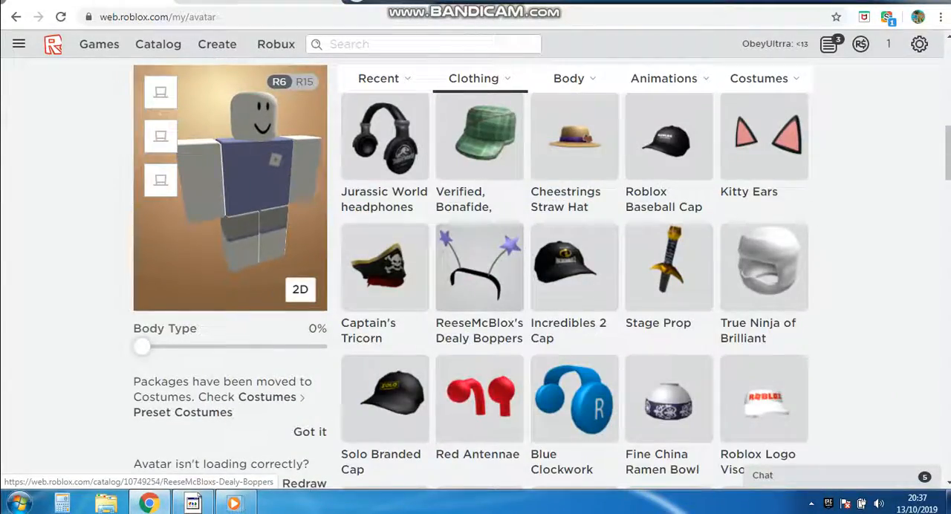
{"action": "scroll", "scroll_direction": "down", "scroll_amount": 3}
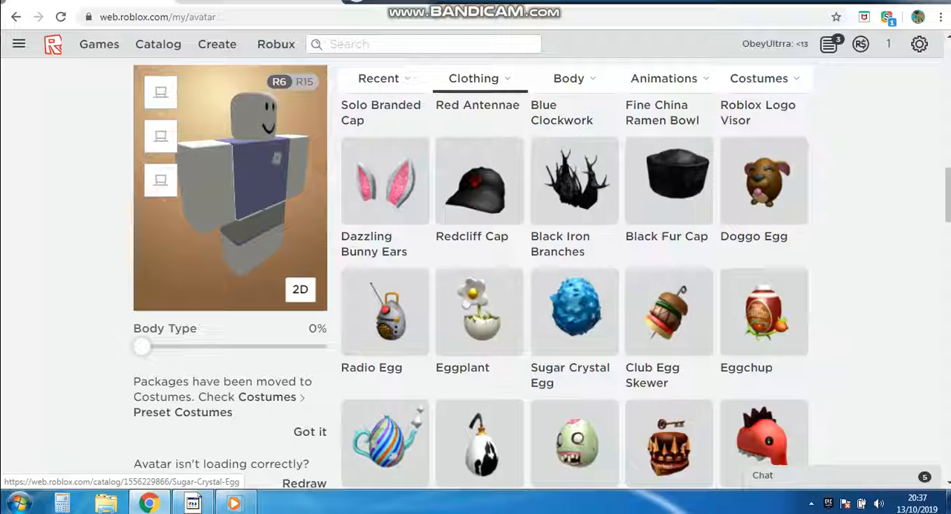
{"action": "left_click", "coordinate": [573, 313]}
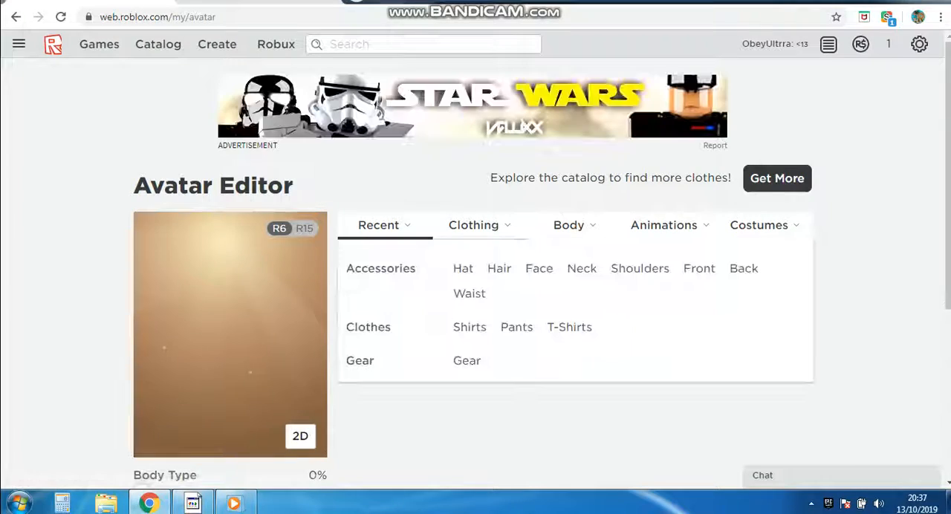
{"action": "left_click", "coordinate": [463, 267]}
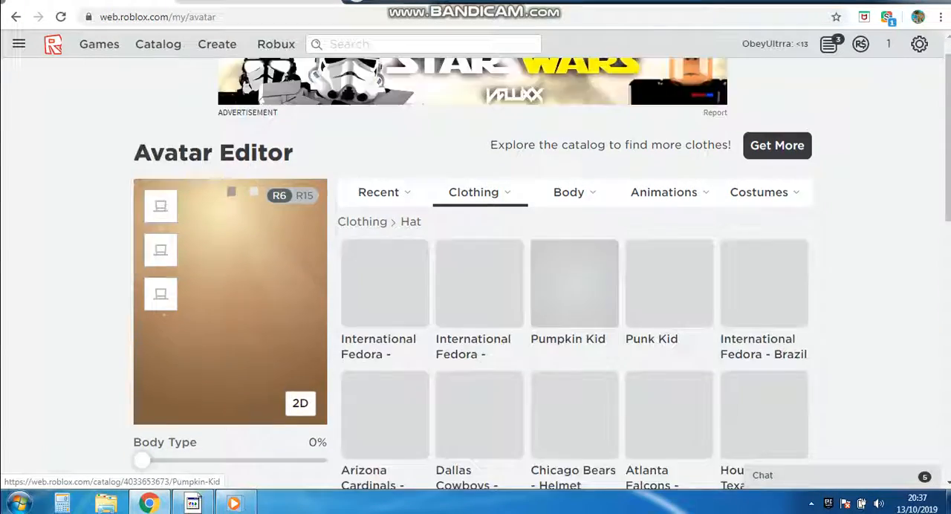
{"action": "scroll", "scroll_direction": "down", "scroll_amount": 3}
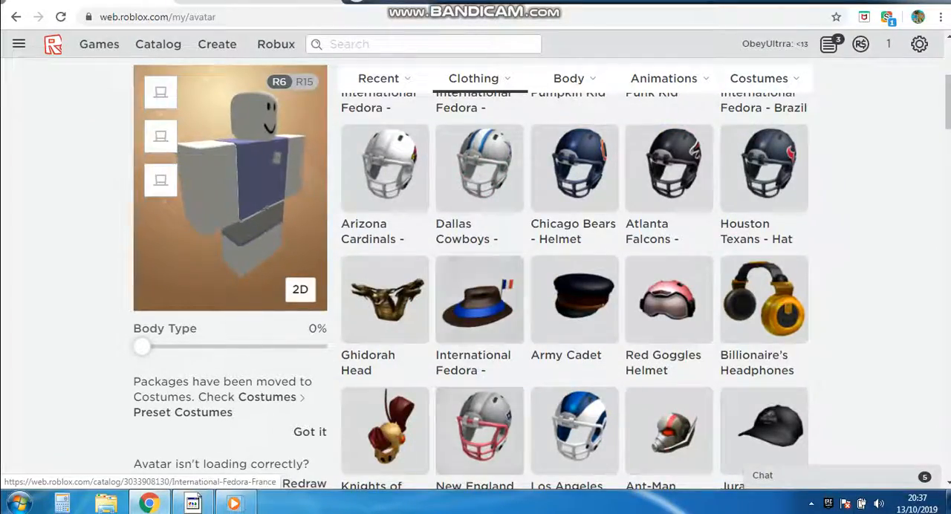
{"action": "scroll", "scroll_direction": "up", "scroll_amount": 3}
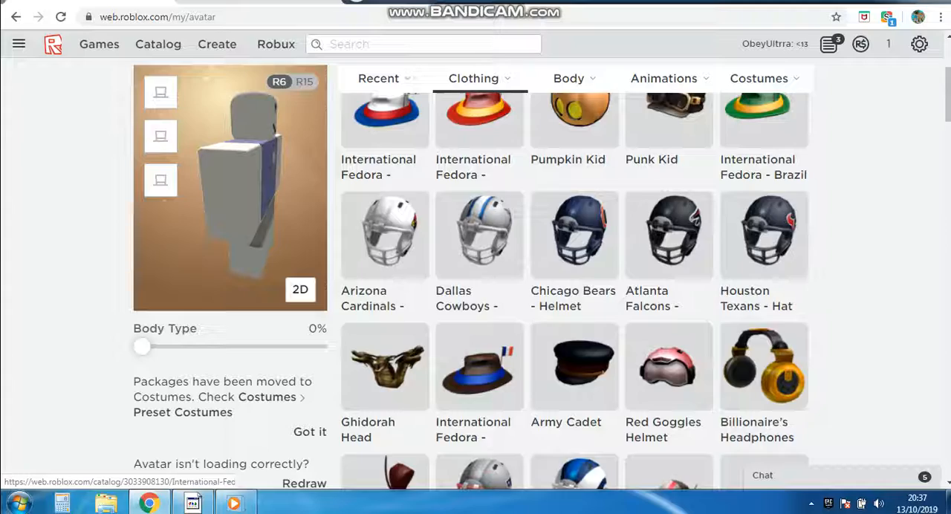
{"action": "scroll", "scroll_direction": "down", "scroll_amount": 3}
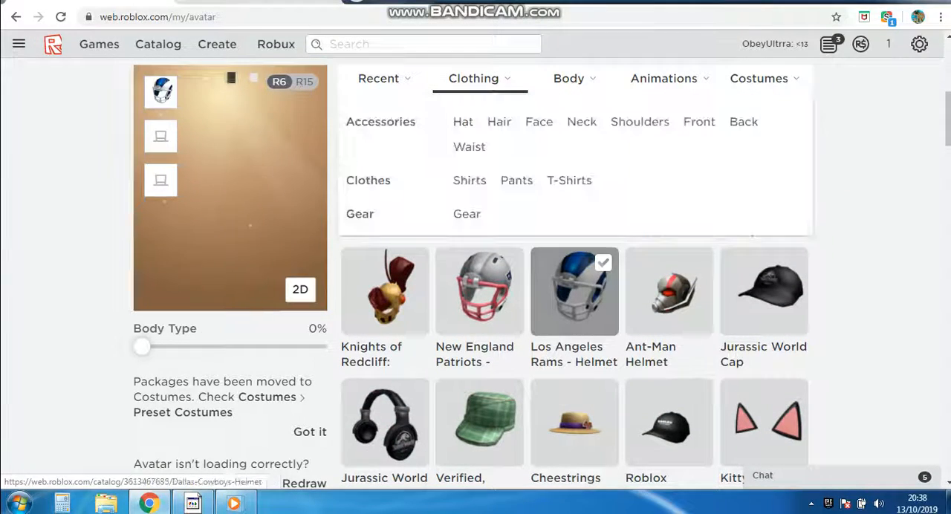
{"action": "scroll", "scroll_direction": "down", "scroll_amount": 3}
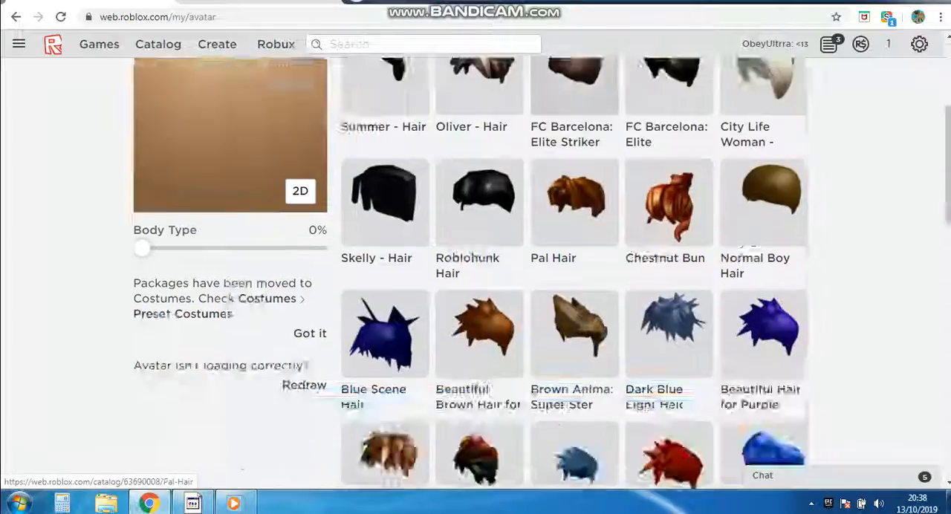
{"action": "scroll", "scroll_direction": "down", "scroll_amount": 3}
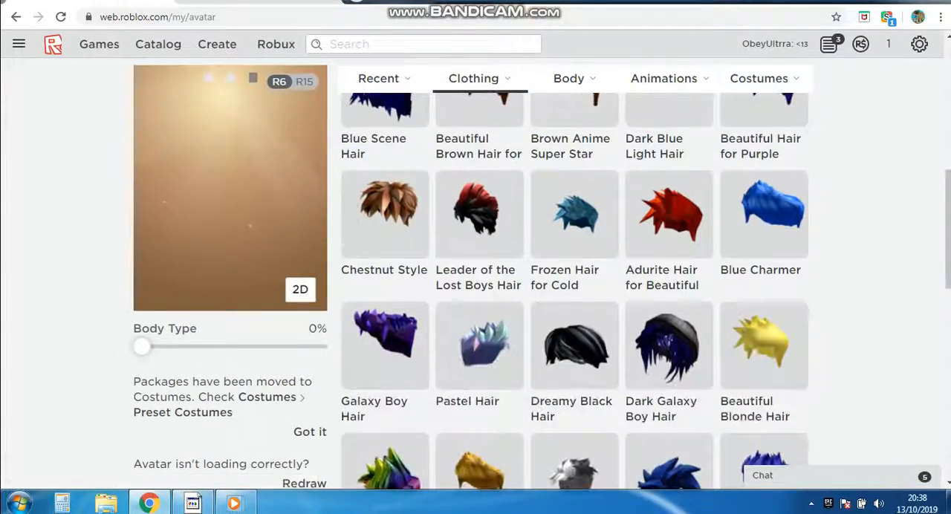
{"action": "scroll", "scroll_direction": "up", "scroll_amount": 3}
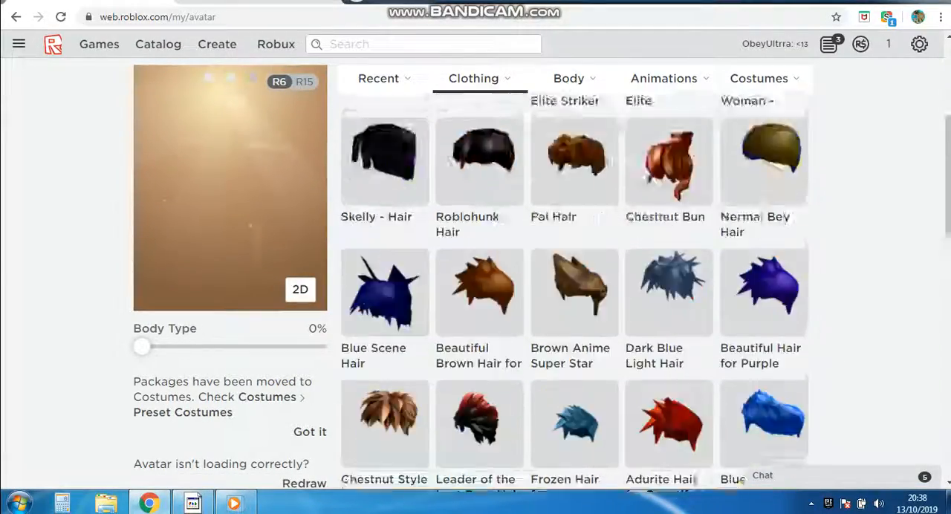
{"action": "scroll", "scroll_direction": "down", "scroll_amount": 3}
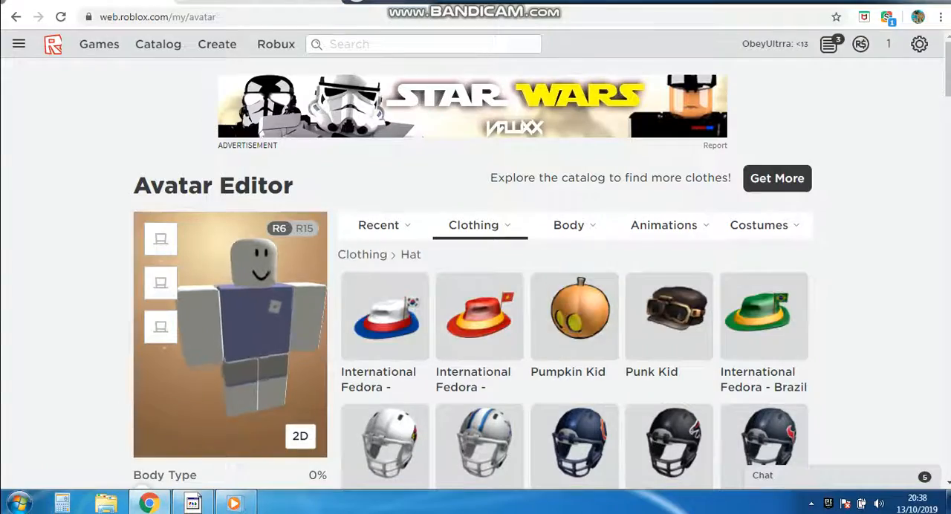
{"action": "scroll", "scroll_direction": "down", "scroll_amount": 3}
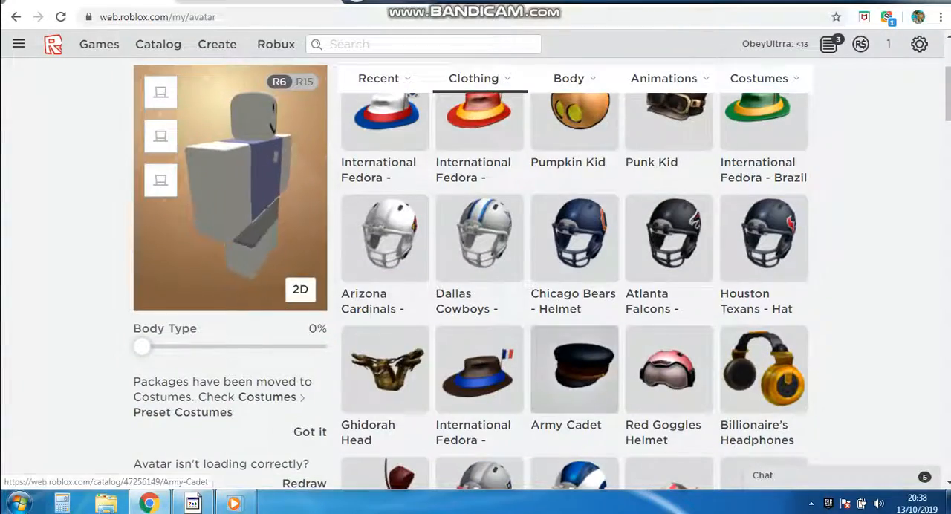
{"action": "scroll", "scroll_direction": "down", "scroll_amount": 3}
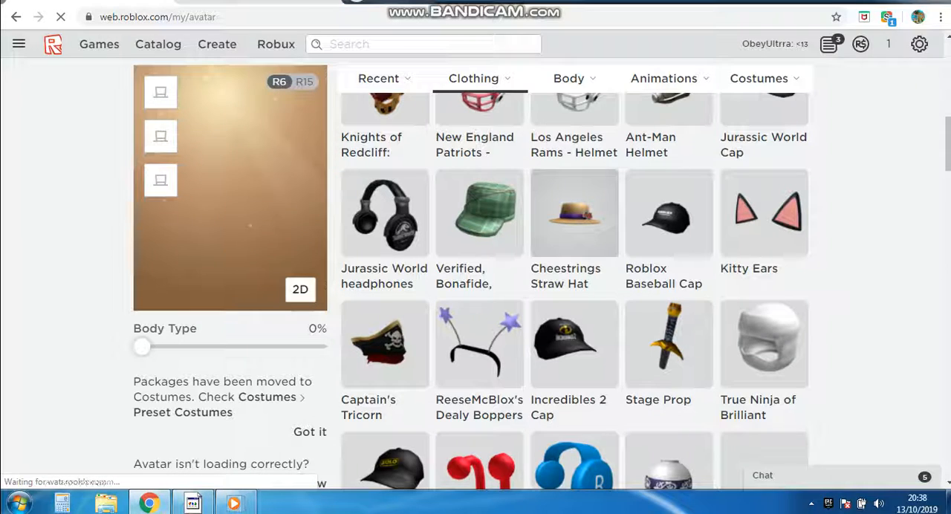
{"action": "left_click", "coordinate": [573, 214]}
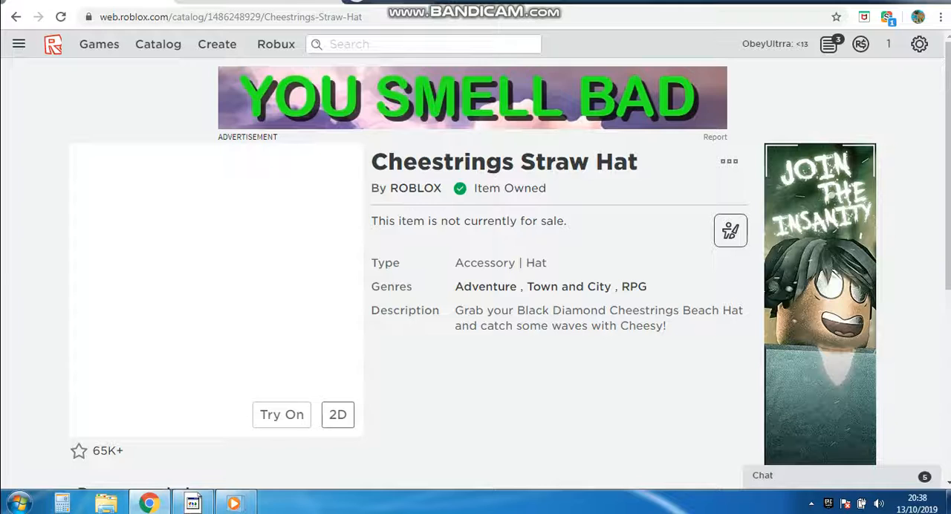
{"action": "left_click", "coordinate": [282, 414]}
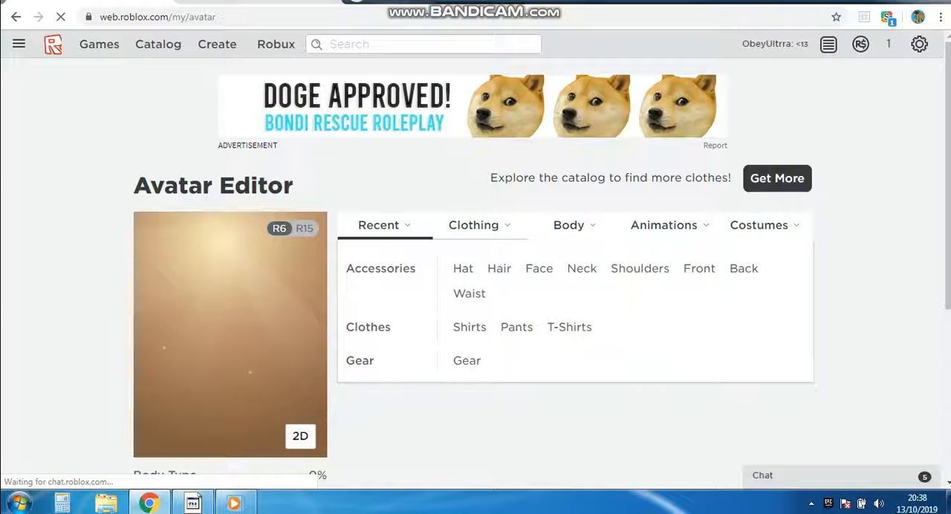
- Equip the Frozen Hair for Cold hairstyle from the Hair accessories
{"action": "left_click", "coordinate": [499, 267]}
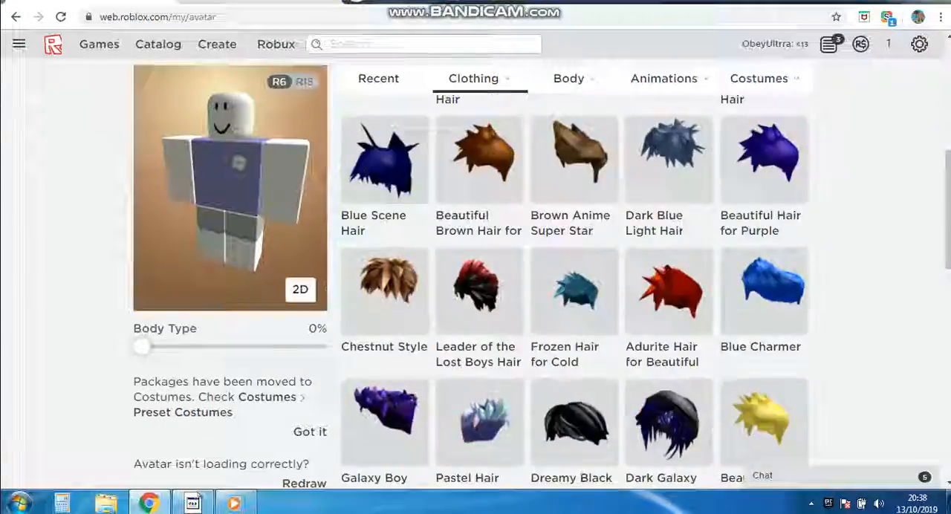
{"action": "scroll", "scroll_direction": "up", "scroll_amount": 3}
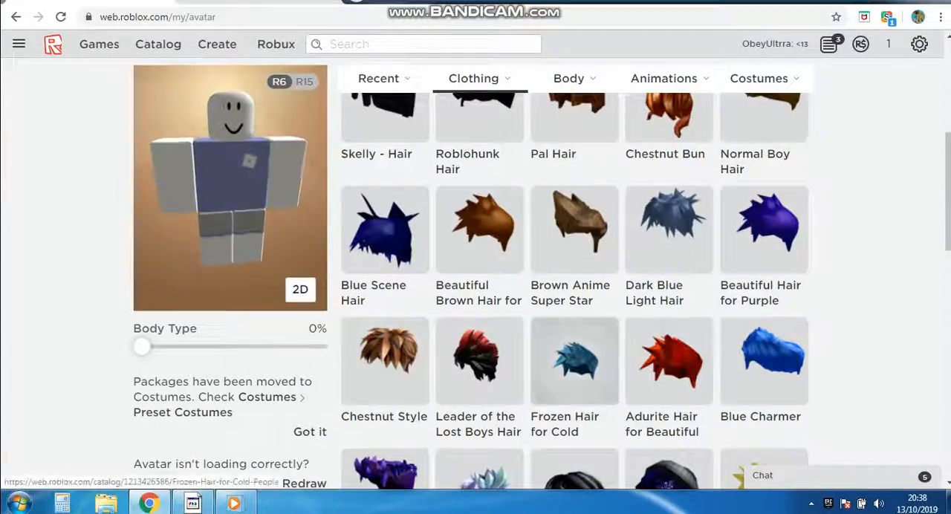
{"action": "left_click", "coordinate": [573, 363]}
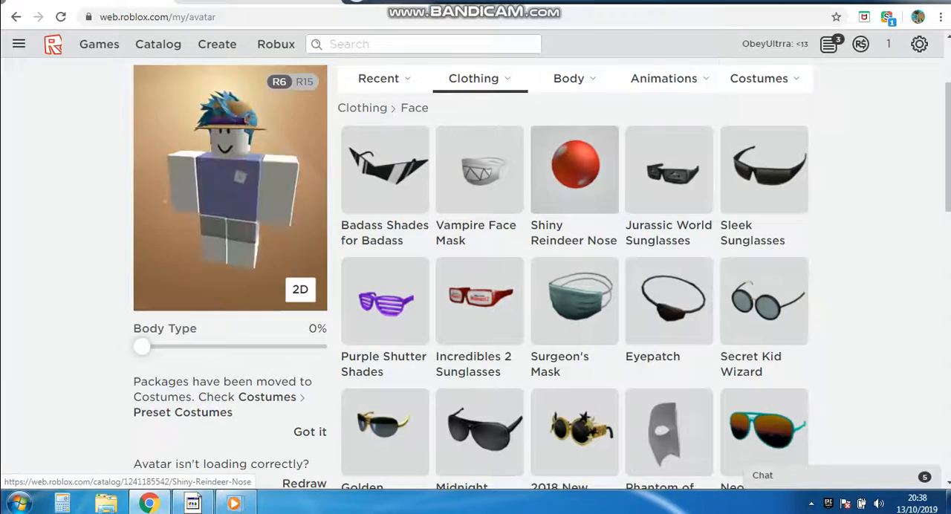
- Browse the face accessories and add a neck accessory to the avatar
{"action": "scroll", "scroll_direction": "up", "scroll_amount": 3}
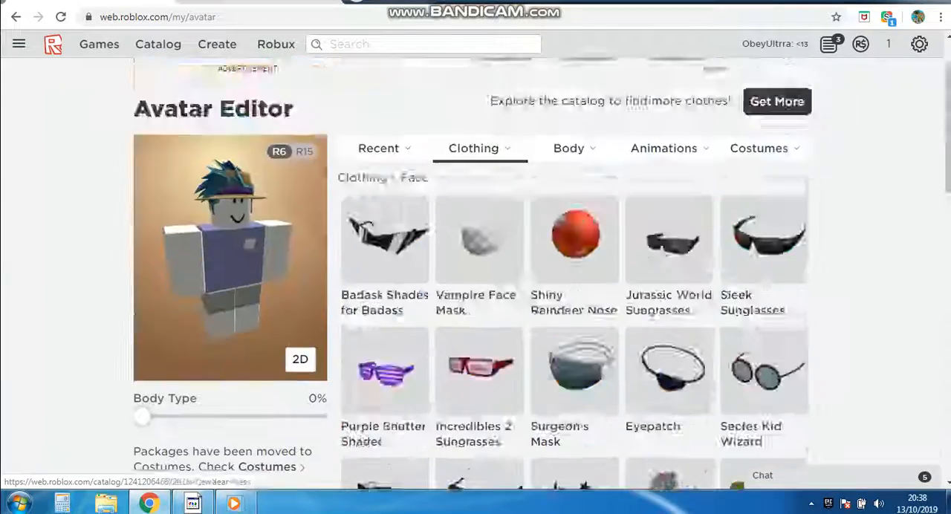
{"action": "scroll", "scroll_direction": "down", "scroll_amount": 3}
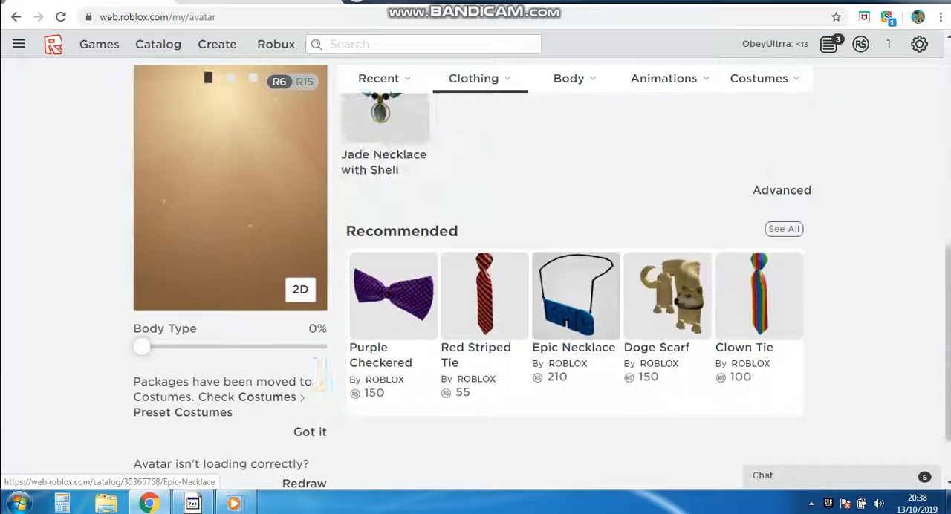
{"action": "scroll", "scroll_direction": "up", "scroll_amount": 3}
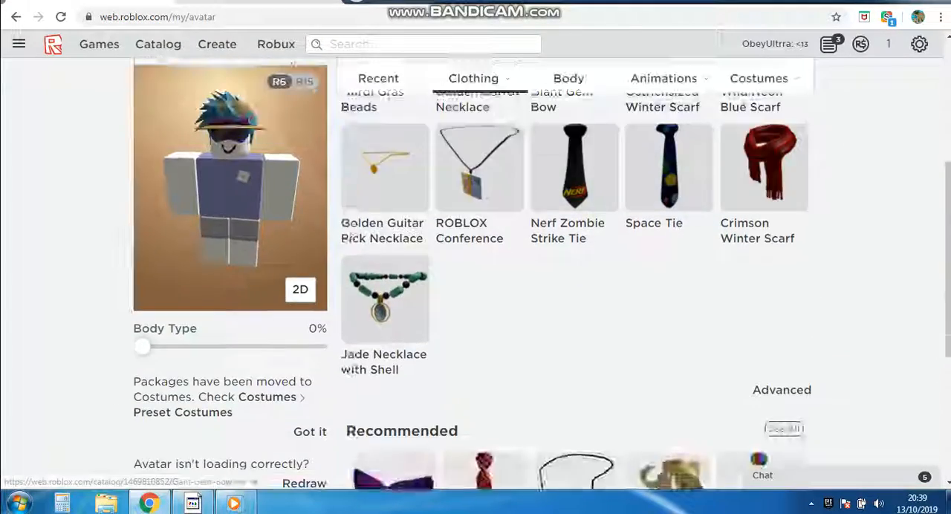
{"action": "scroll", "scroll_direction": "up", "scroll_amount": 3}
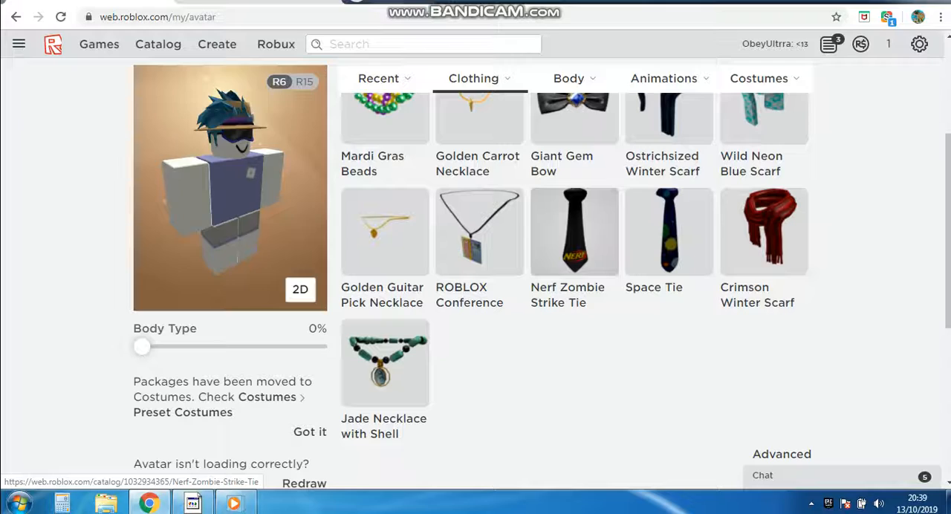
{"action": "left_click", "coordinate": [474, 77]}
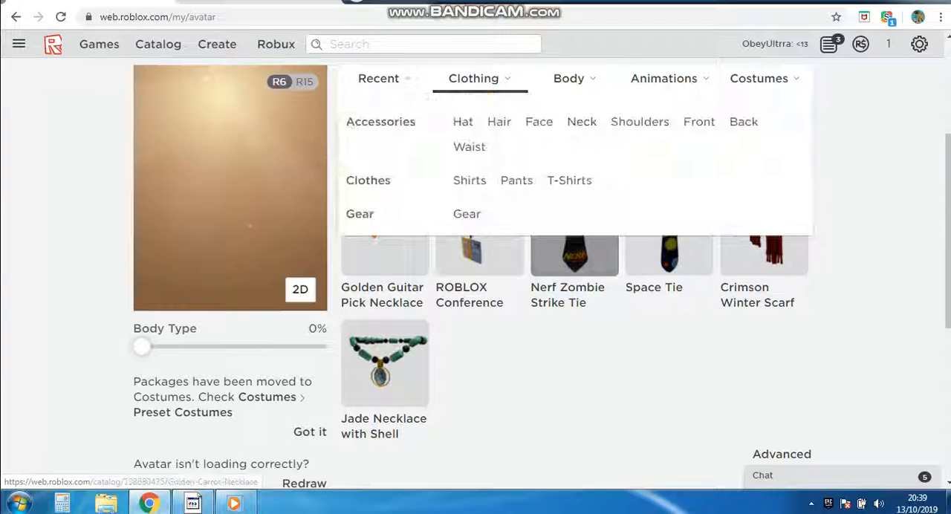
- Put the Pixu the Golden shoulder pet on the avatar
{"action": "left_click", "coordinate": [639, 122]}
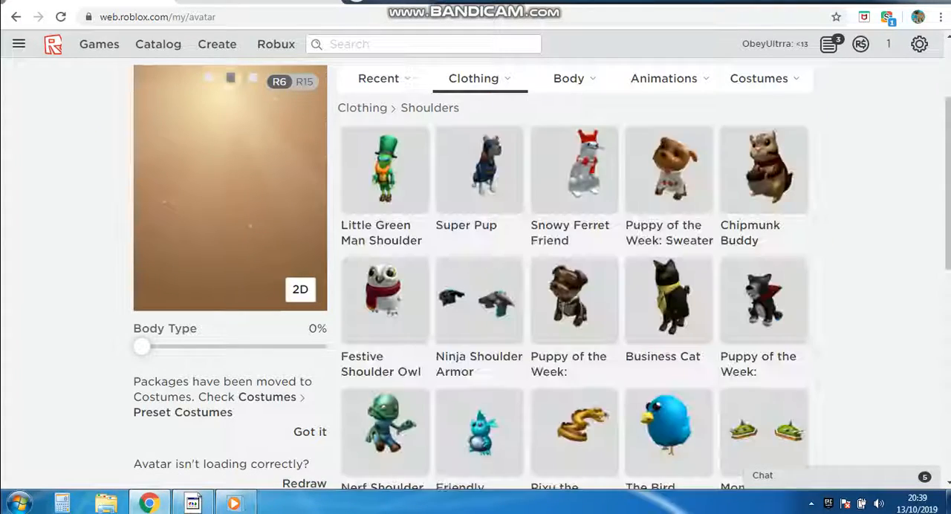
{"action": "scroll", "scroll_direction": "down", "scroll_amount": 3}
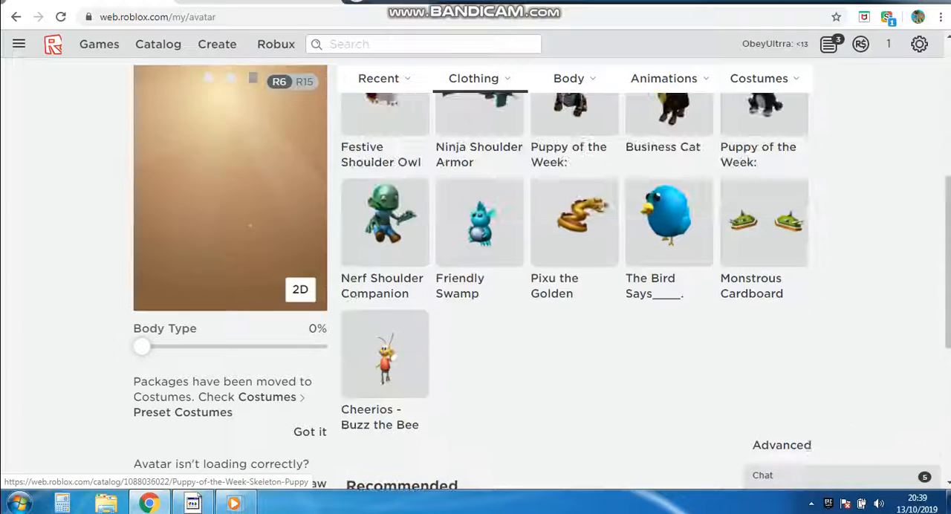
{"action": "mouse_move", "coordinate": [573, 223]}
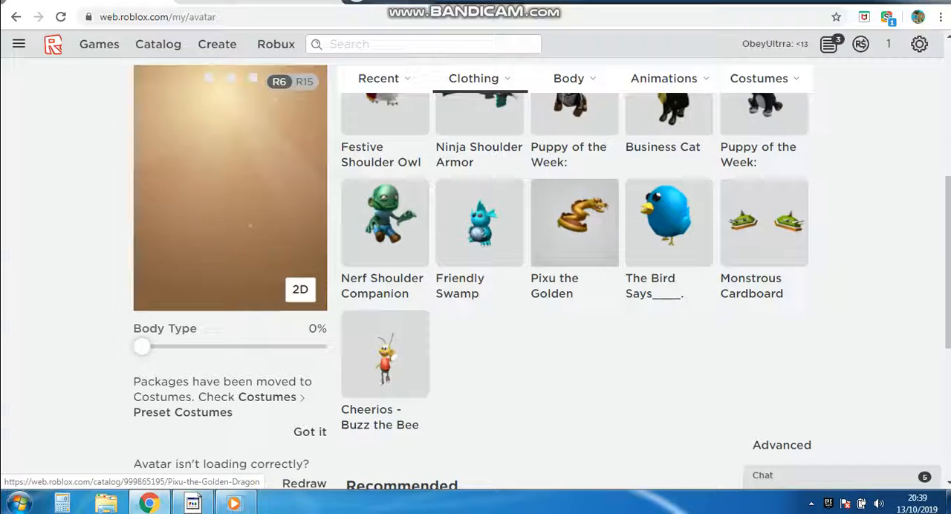
{"action": "left_click", "coordinate": [473, 77]}
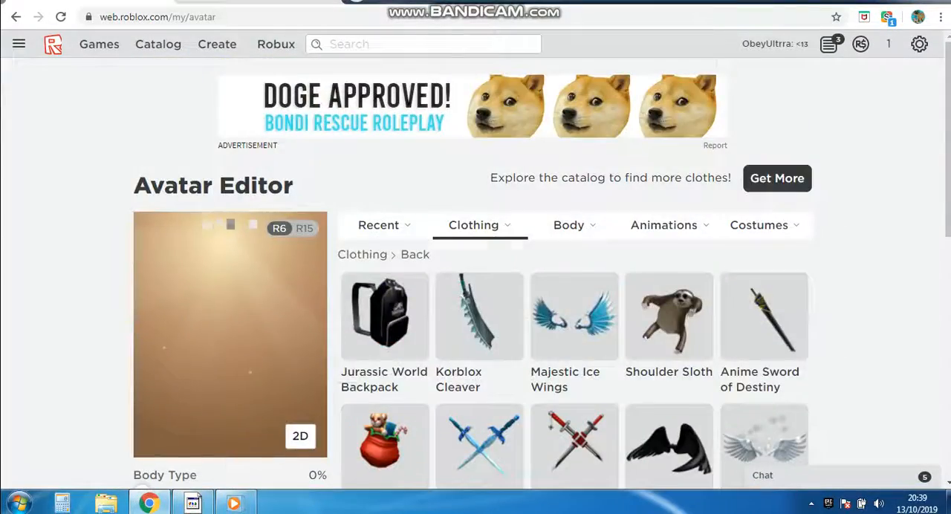
- Equip the Dark Age Ninja swordpack on the avatar's back
{"action": "scroll", "scroll_direction": "down", "scroll_amount": 3}
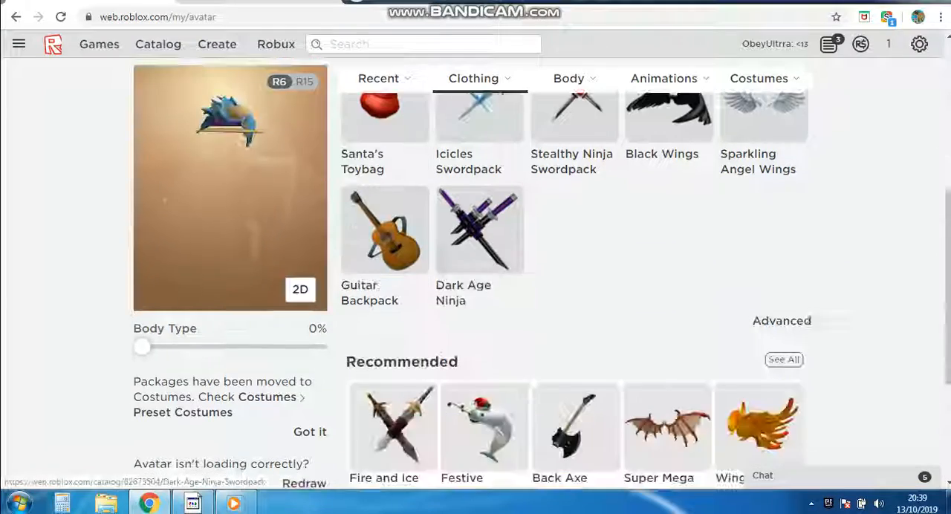
{"action": "left_click", "coordinate": [473, 84]}
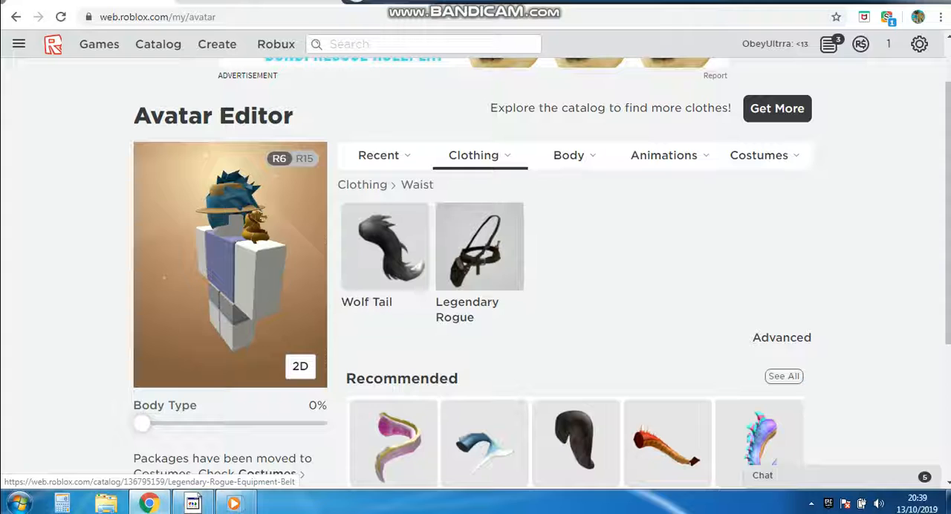
- Add the Legendary Rogue belt to the avatar's waist
{"action": "left_click", "coordinate": [383, 247]}
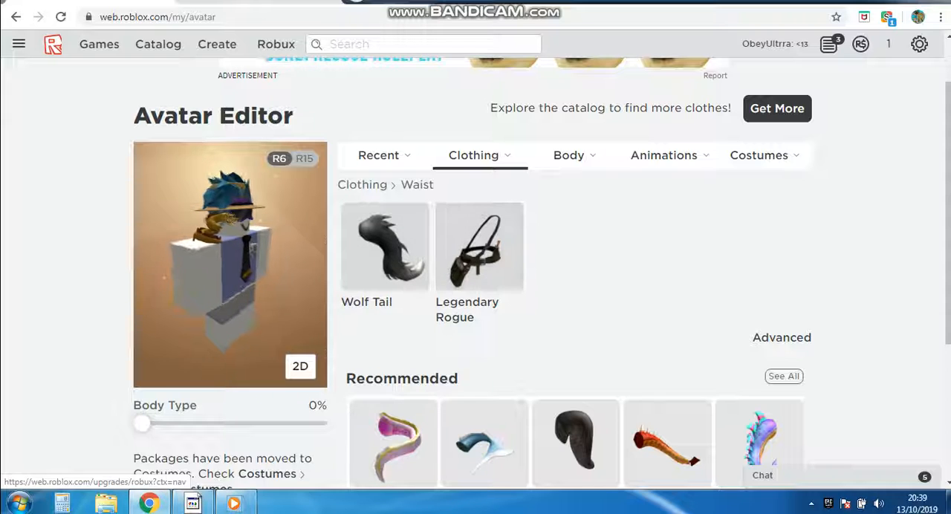
- Generate a random number from 1 to 100 with Google's number generator
{"action": "type", "text": "nu"}
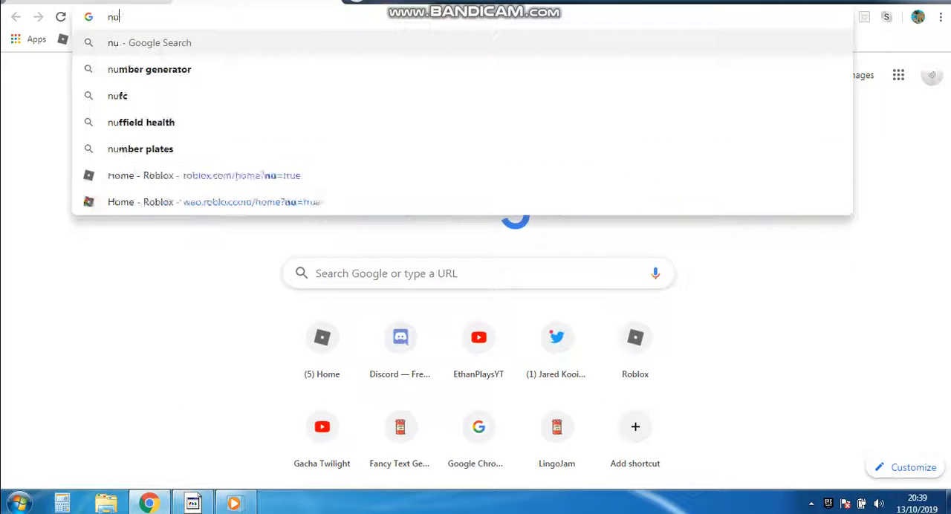
{"action": "left_click", "coordinate": [148, 68]}
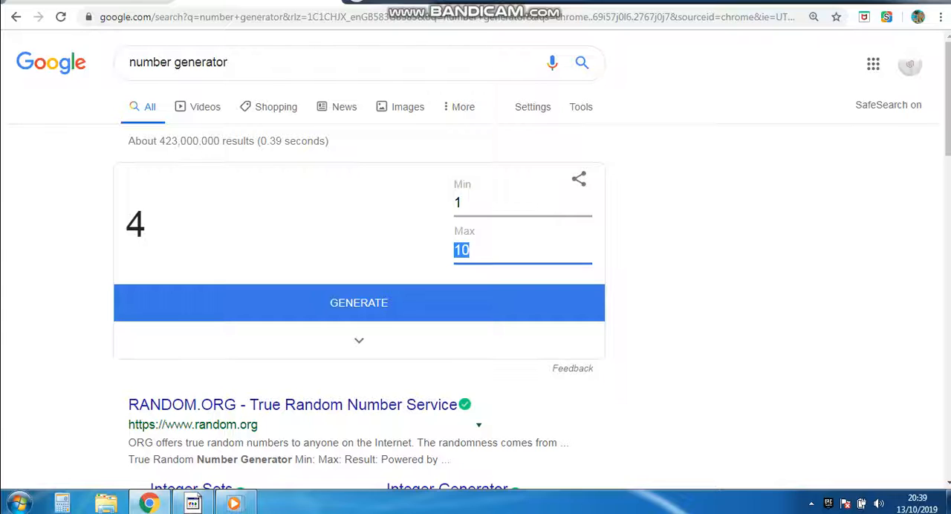
{"action": "type", "text": "100"}
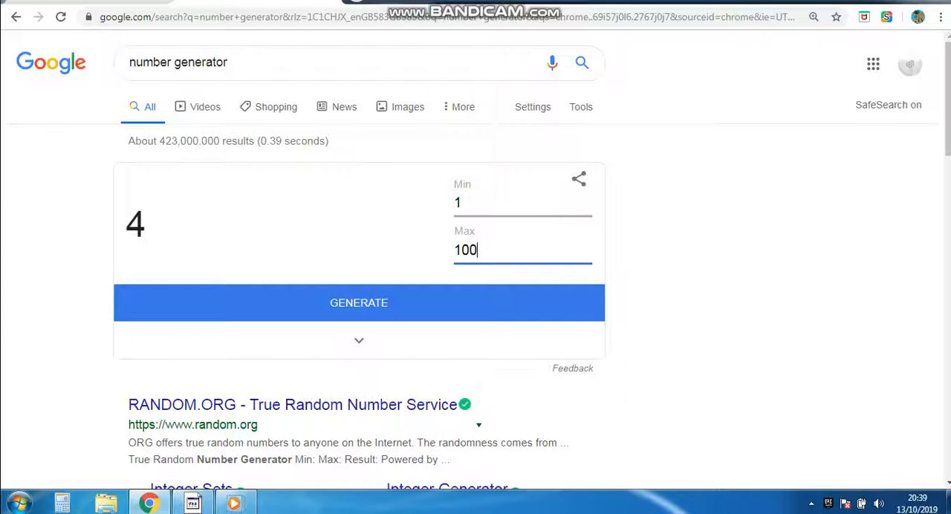
{"action": "left_click", "coordinate": [360, 303]}
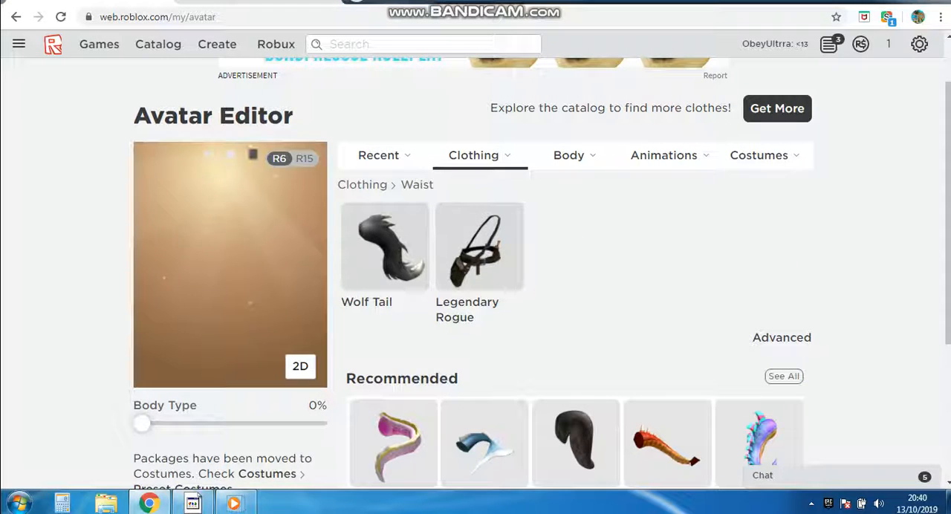
{"action": "left_click", "coordinate": [479, 246]}
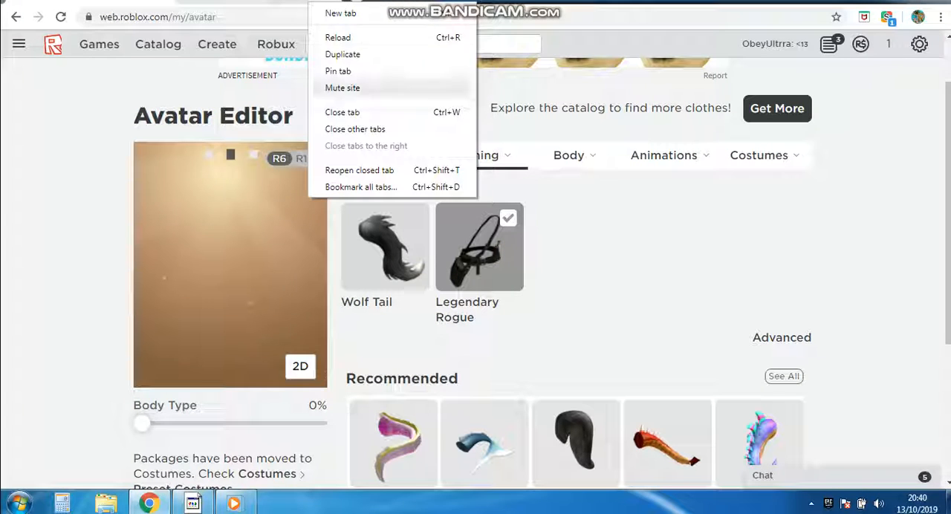
{"action": "mouse_move", "coordinate": [342, 113]}
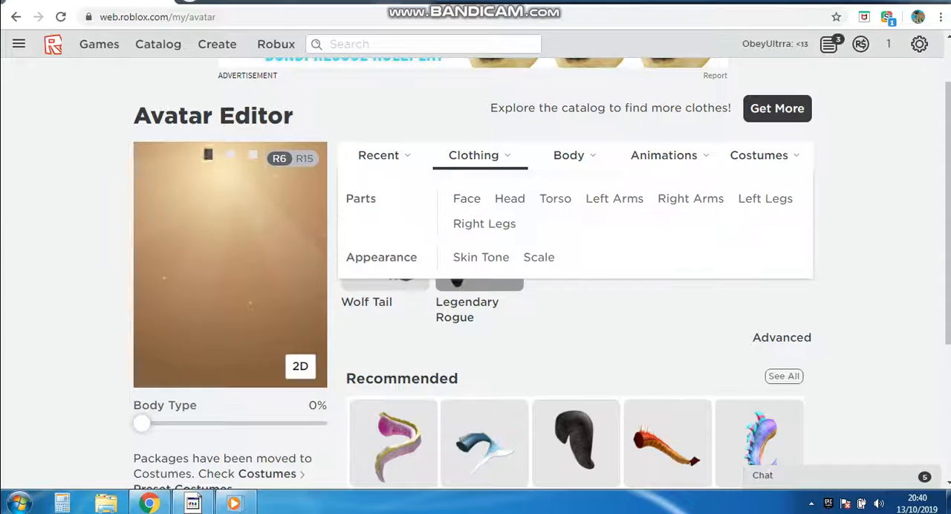
{"action": "left_click", "coordinate": [472, 155]}
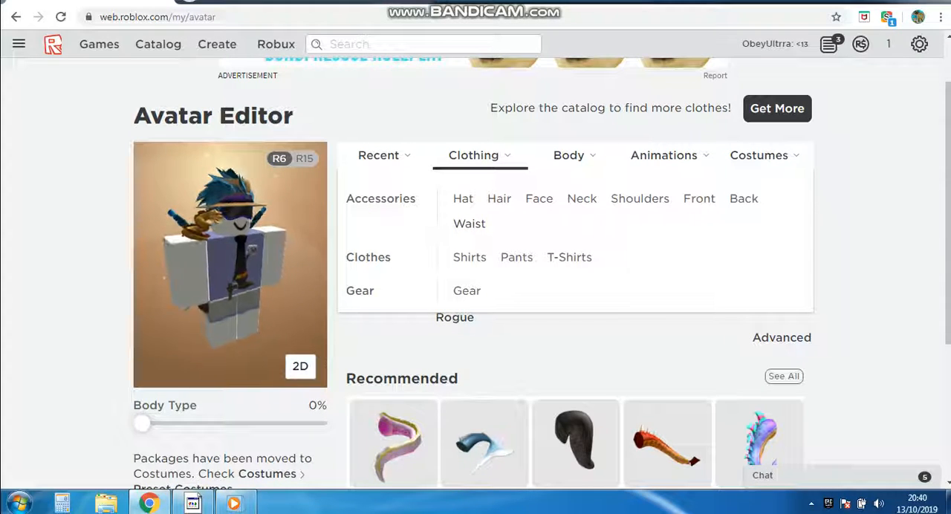
- Try two different shirts from the owned Shirts grid on the avatar
{"action": "left_click", "coordinate": [470, 257]}
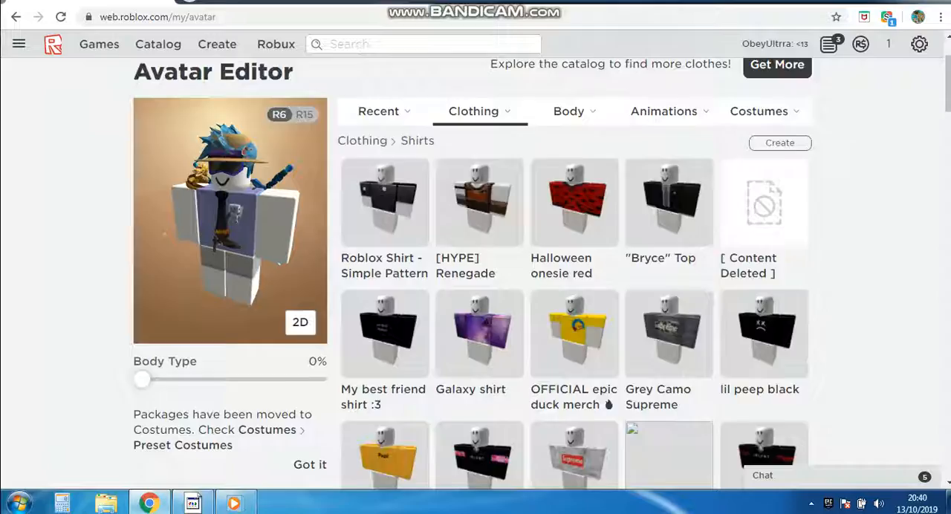
{"action": "scroll", "scroll_direction": "down", "scroll_amount": 3}
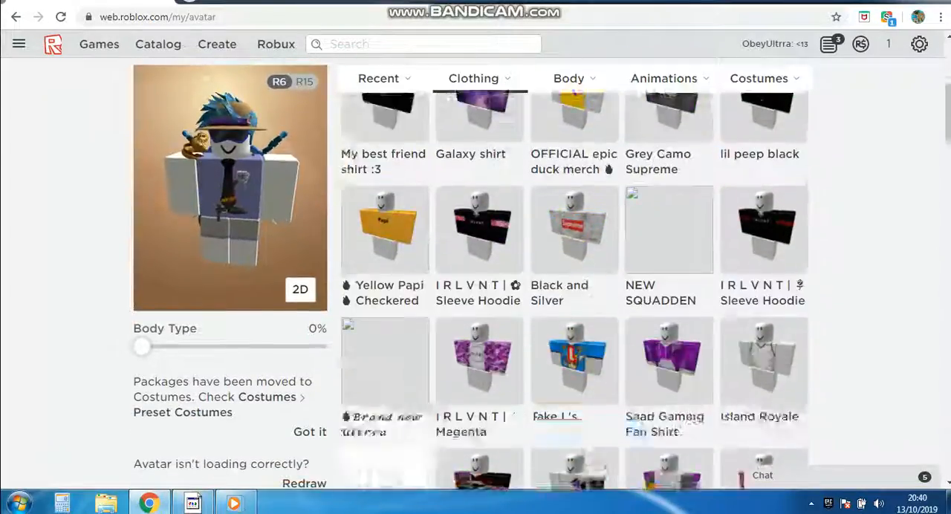
{"action": "scroll", "scroll_direction": "down", "scroll_amount": 3}
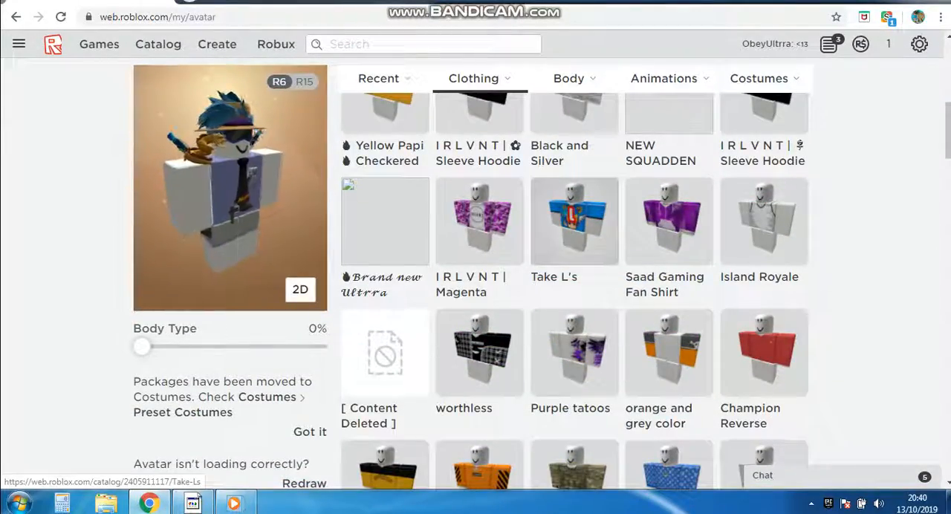
{"action": "left_click", "coordinate": [573, 222]}
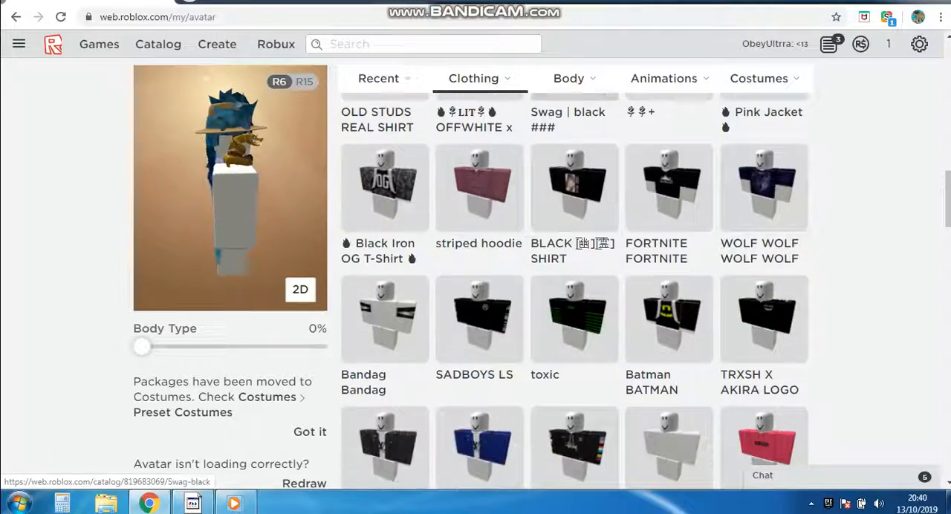
{"action": "left_click", "coordinate": [573, 320]}
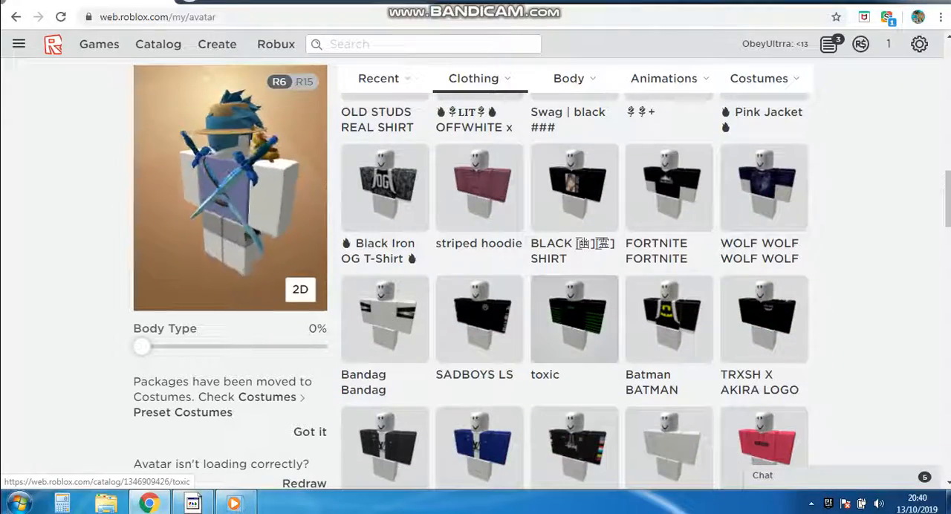
- Browse the rest of the shirts list and return to the Clothing categories
{"action": "scroll", "scroll_direction": "down", "scroll_amount": 3}
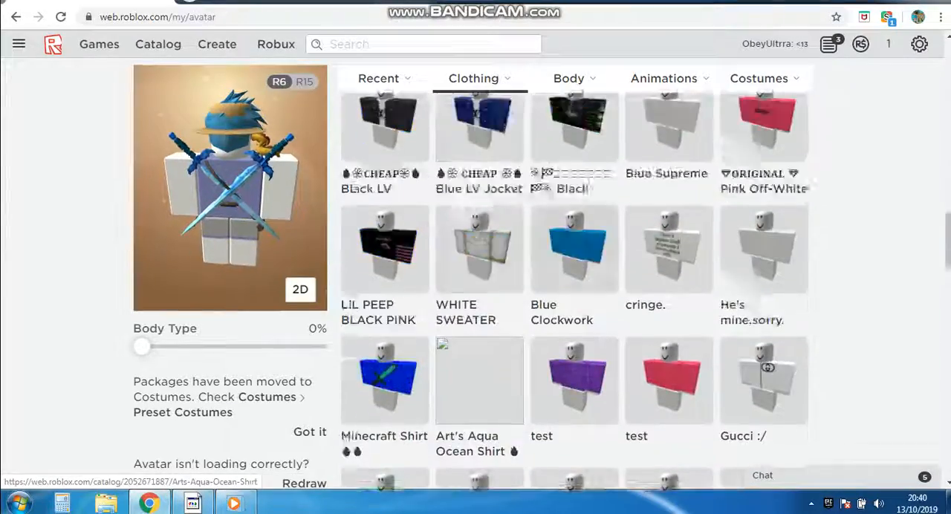
{"action": "scroll", "scroll_direction": "down", "scroll_amount": 3}
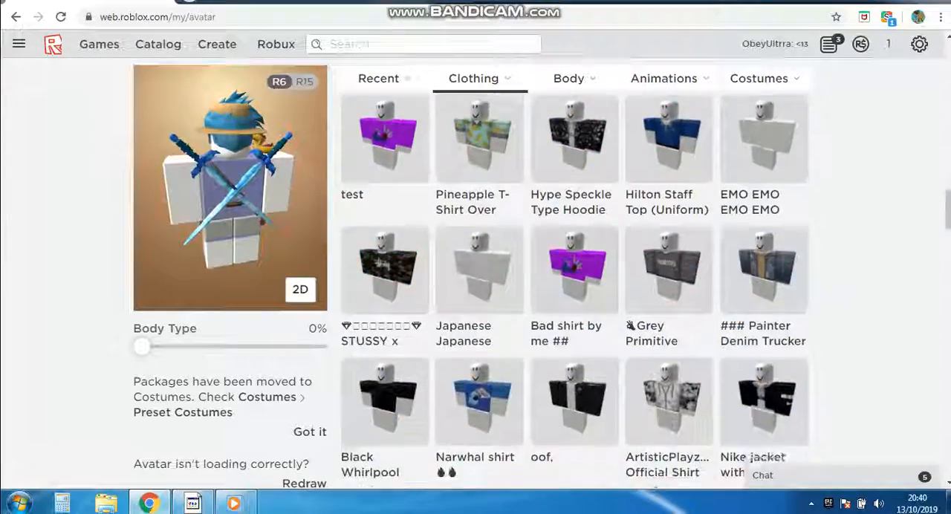
{"action": "scroll", "scroll_direction": "down", "scroll_amount": 3}
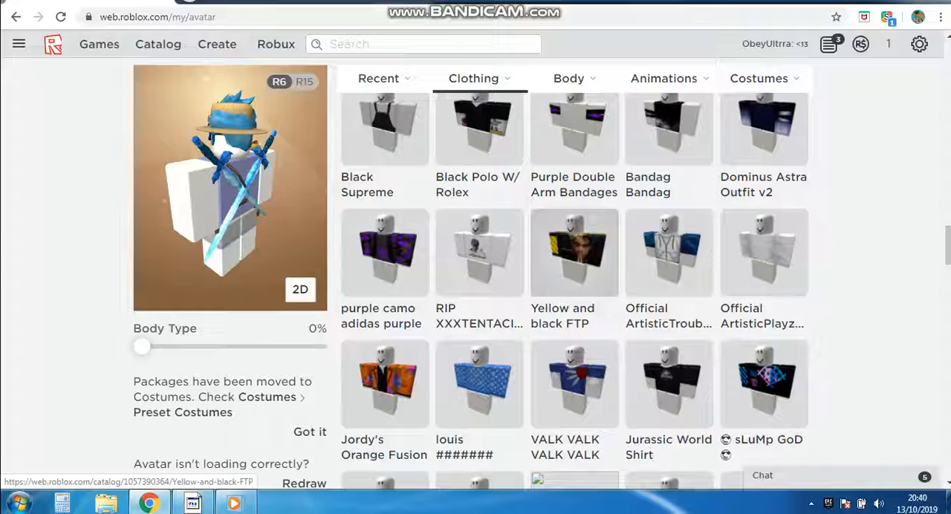
{"action": "scroll", "scroll_direction": "up", "scroll_amount": 3}
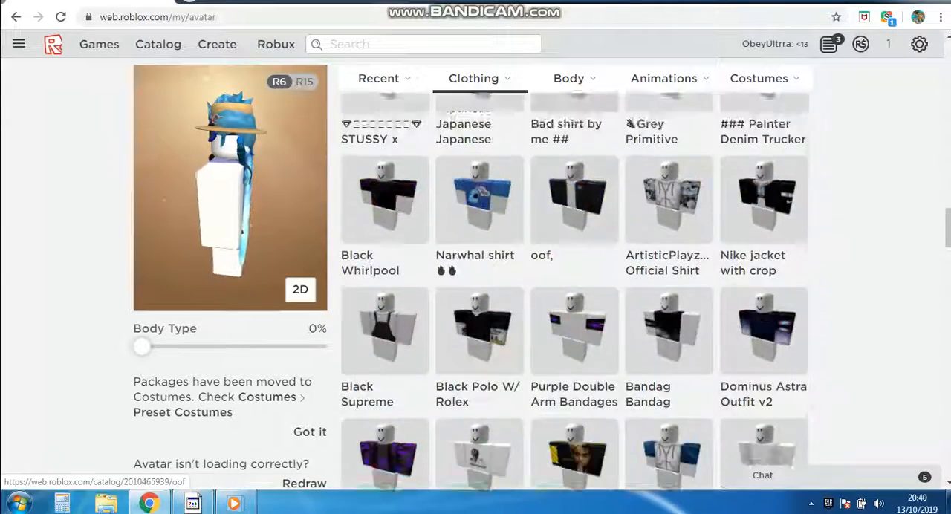
{"action": "scroll", "scroll_direction": "down", "scroll_amount": 3}
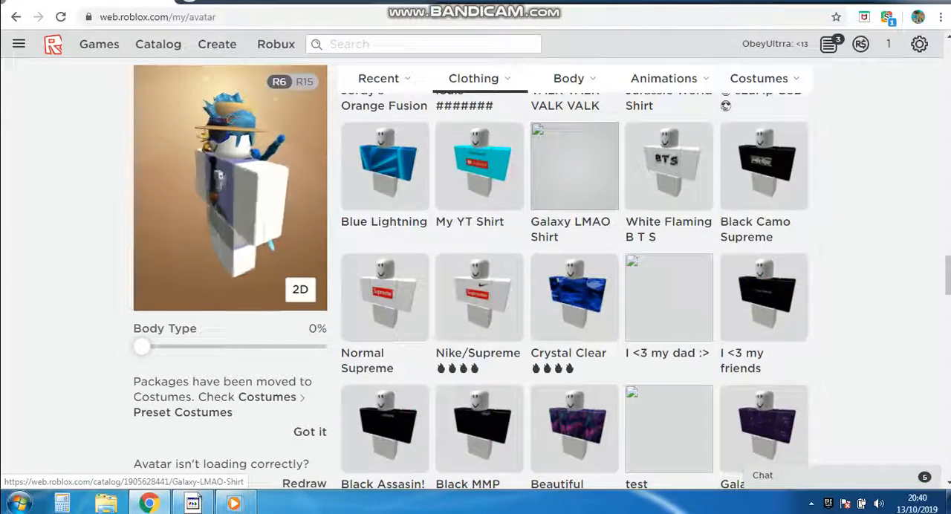
{"action": "scroll", "scroll_direction": "down", "scroll_amount": 3}
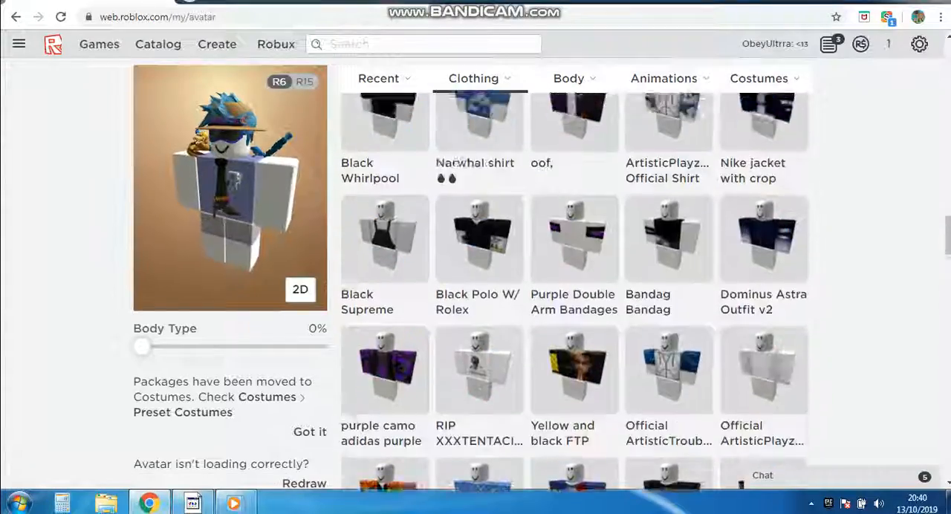
{"action": "scroll", "scroll_direction": "up", "scroll_amount": 3}
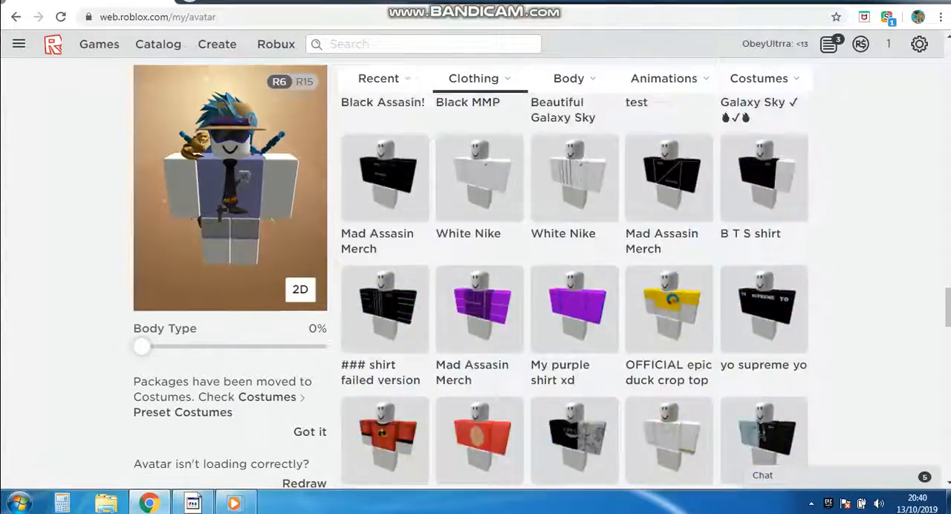
{"action": "scroll", "scroll_direction": "down", "scroll_amount": 3}
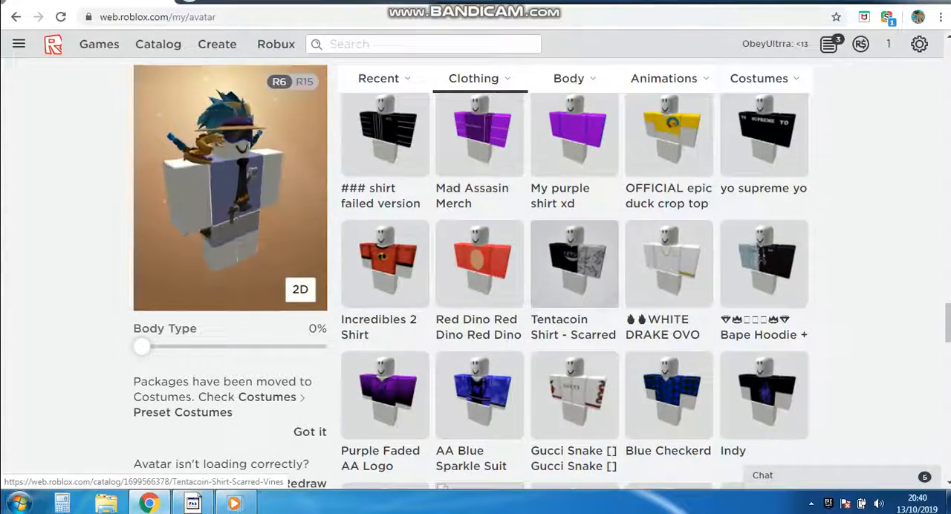
{"action": "left_click", "coordinate": [473, 78]}
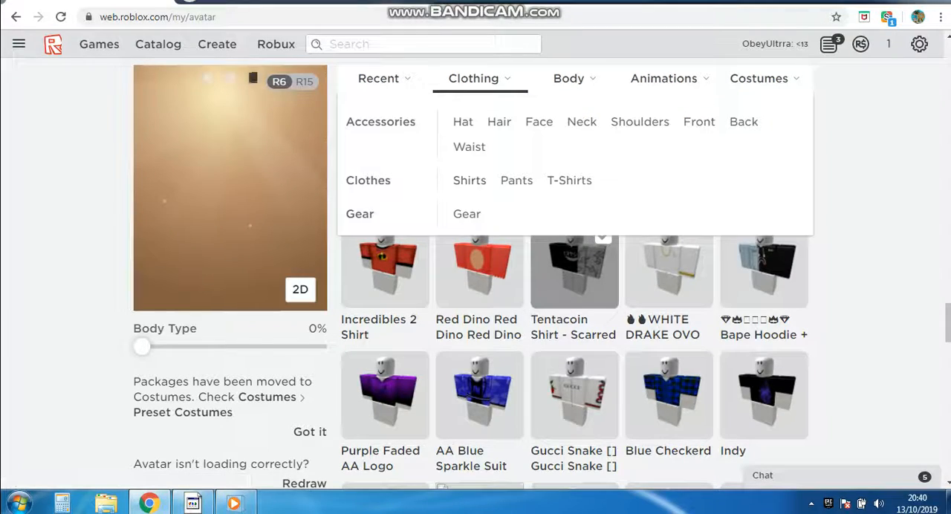
- Browse the owned Pants list for a pair to wear
{"action": "left_click", "coordinate": [518, 179]}
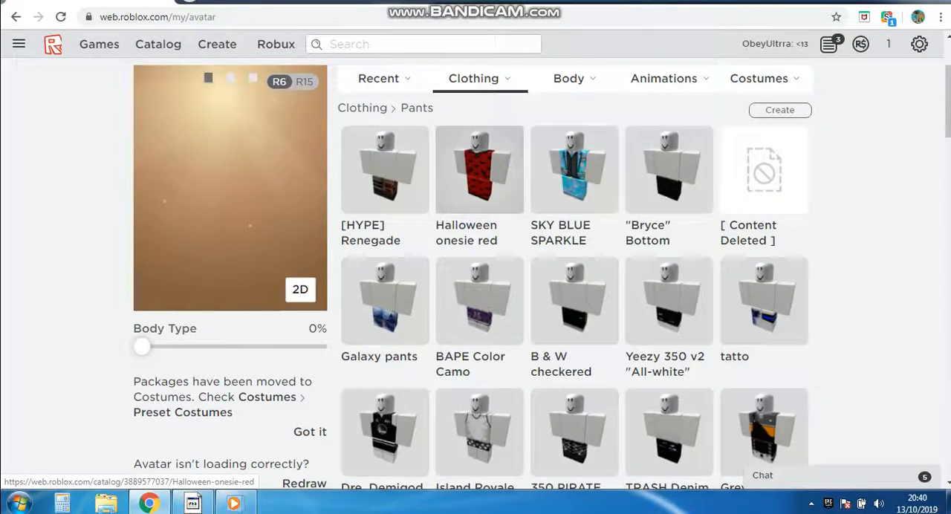
{"action": "scroll", "scroll_direction": "down", "scroll_amount": 3}
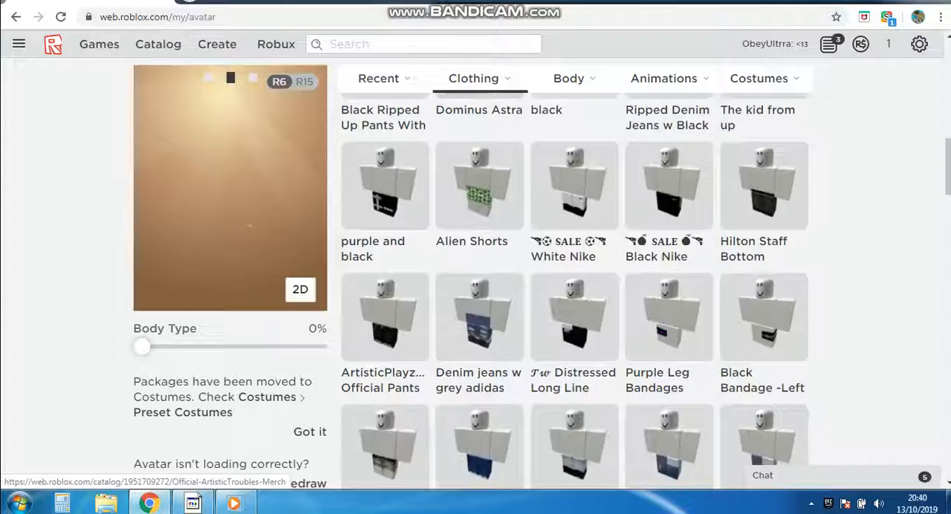
{"action": "scroll", "scroll_direction": "down", "scroll_amount": 3}
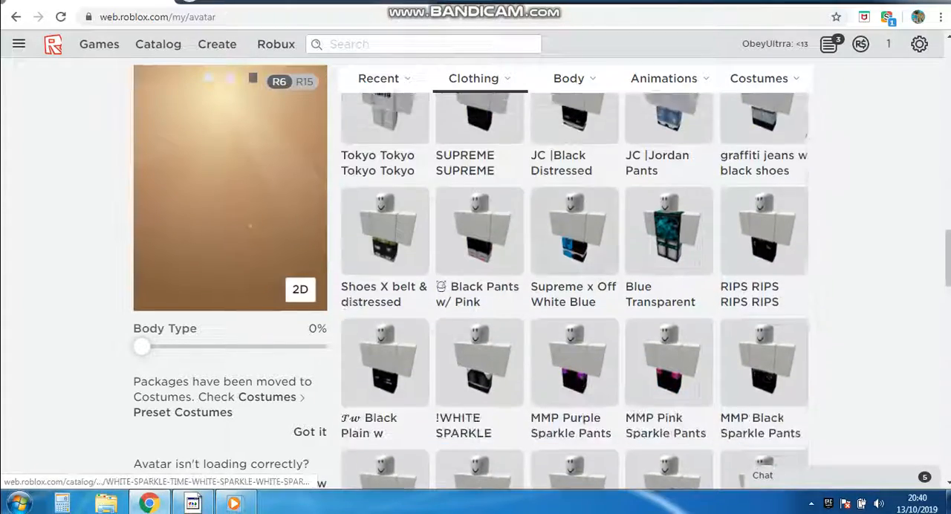
{"action": "scroll", "scroll_direction": "down", "scroll_amount": 3}
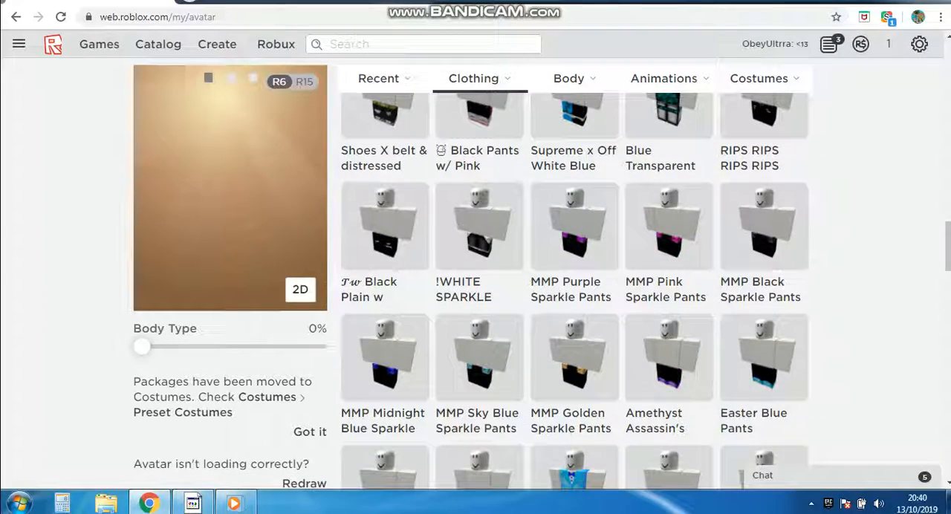
{"action": "scroll", "scroll_direction": "up", "scroll_amount": 3}
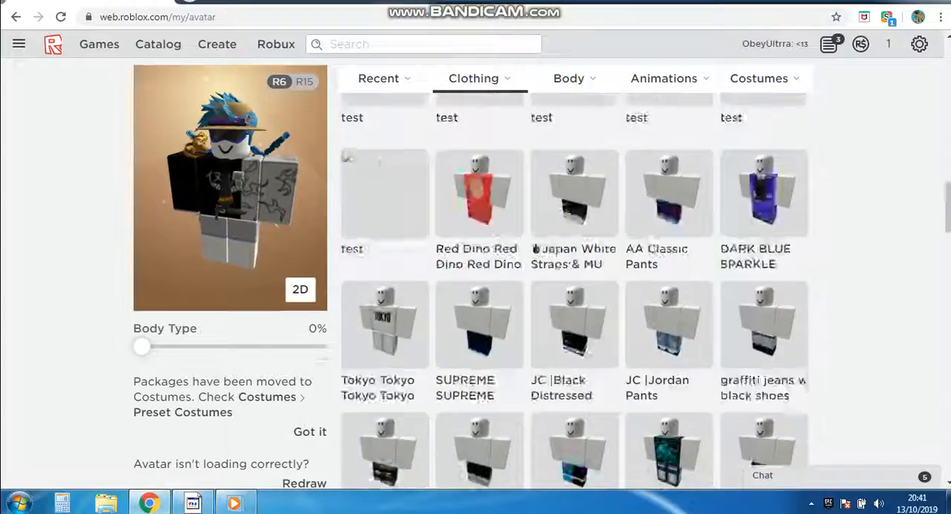
{"action": "scroll", "scroll_direction": "up", "scroll_amount": 3}
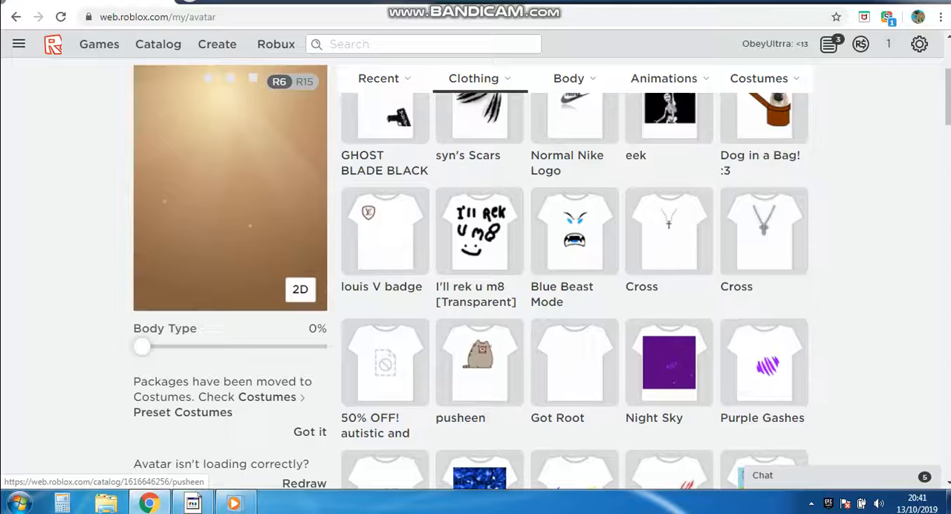
- Put the 'I'll rek u m8 [Transparent]' T-shirt on the avatar
{"action": "left_click", "coordinate": [479, 232]}
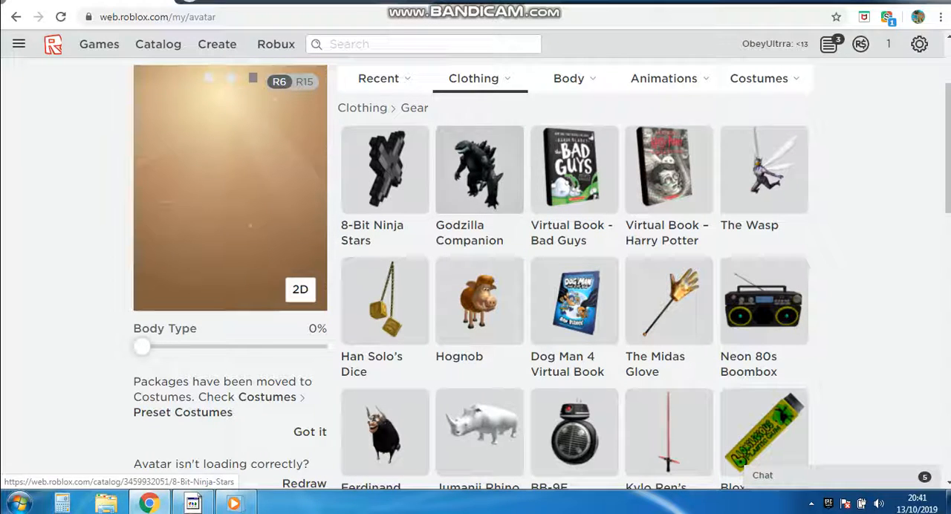
- Give the avatar the tan skin tone from the Body skin swatches
{"action": "left_click", "coordinate": [377, 78]}
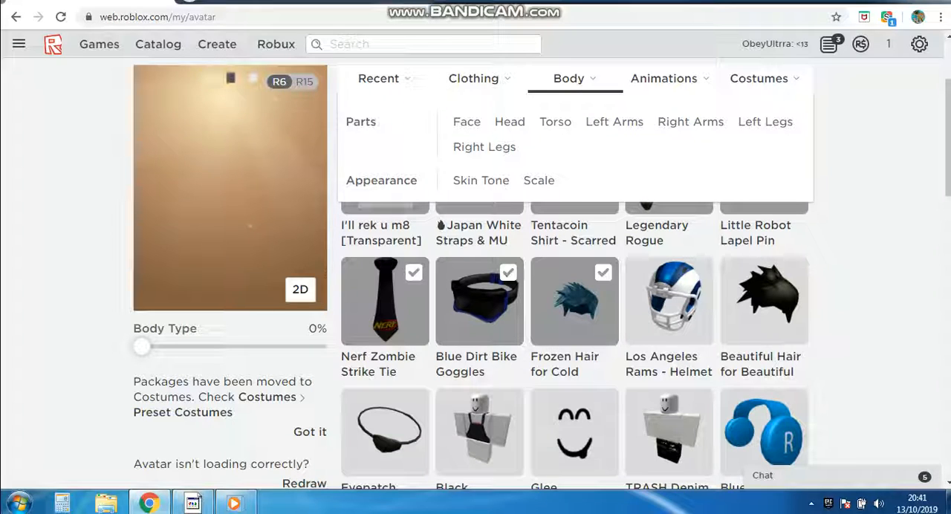
{"action": "left_click", "coordinate": [482, 180]}
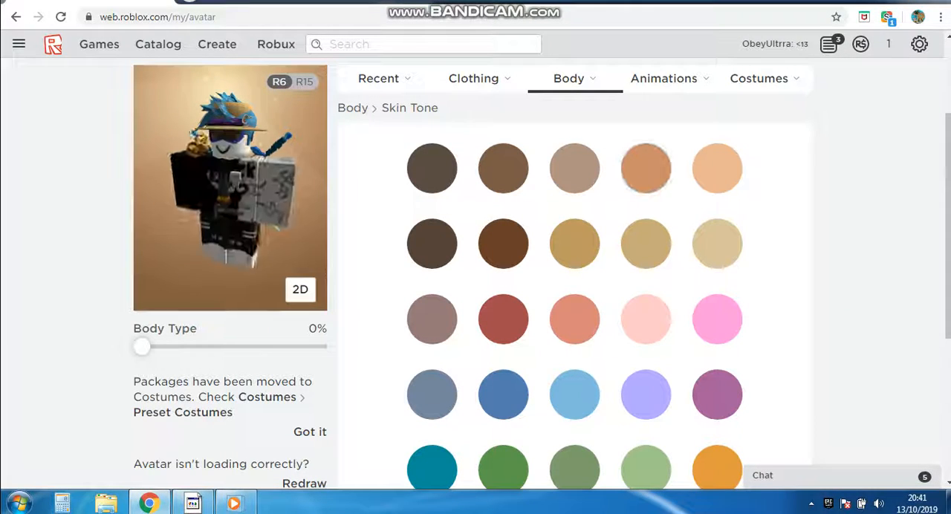
{"action": "scroll", "scroll_direction": "up", "scroll_amount": 3}
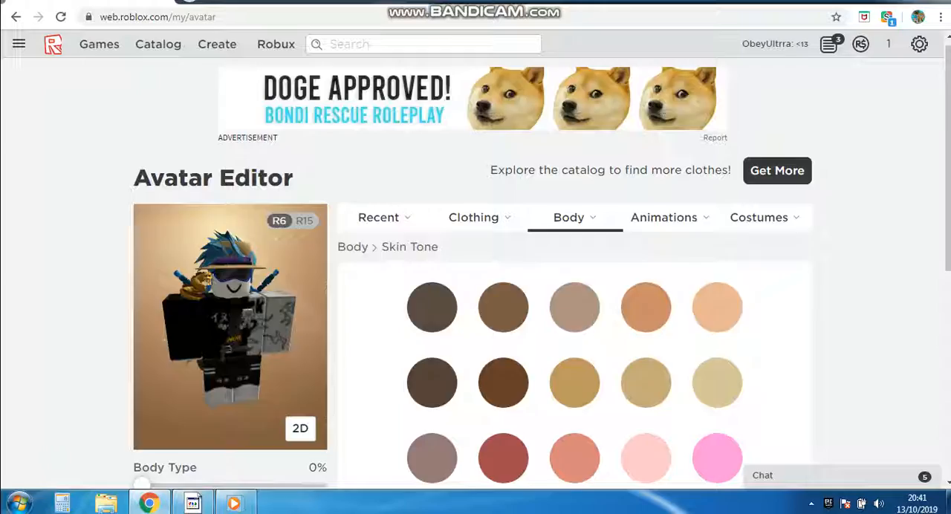
{"action": "scroll", "scroll_direction": "down", "scroll_amount": 3}
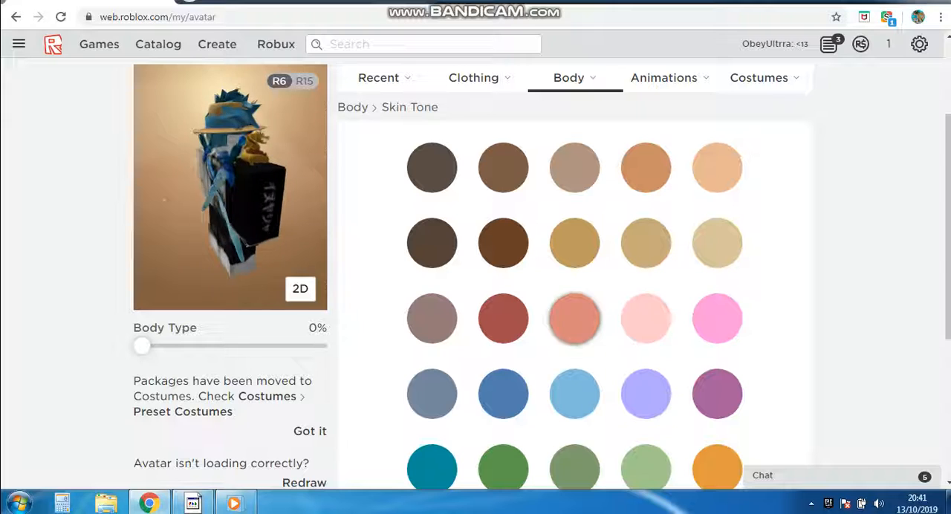
{"action": "left_click", "coordinate": [645, 166]}
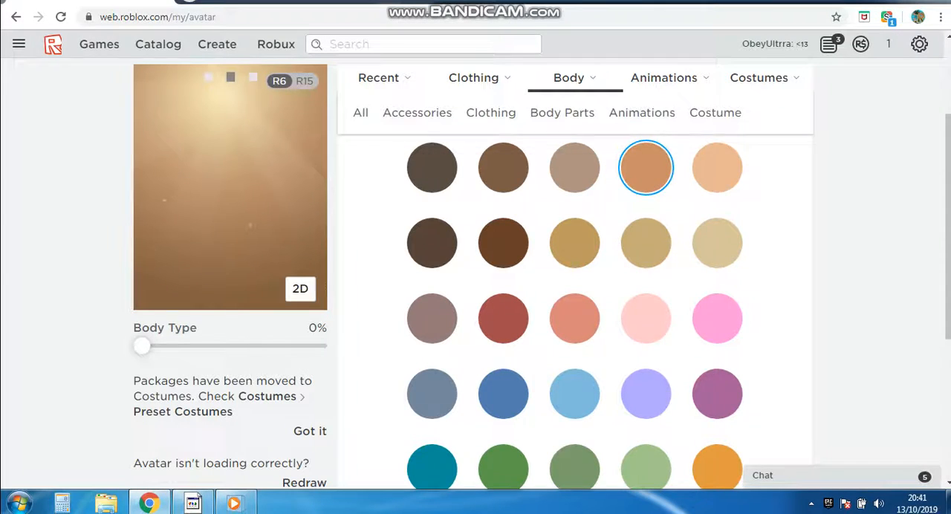
- Review all recently worn items with the friends chat panel closed
{"action": "left_click", "coordinate": [379, 78]}
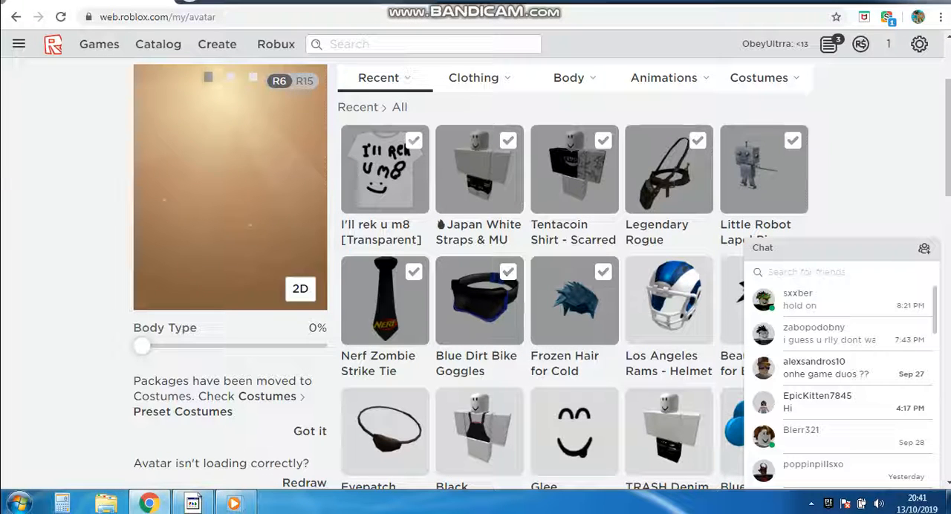
{"action": "left_click", "coordinate": [914, 247]}
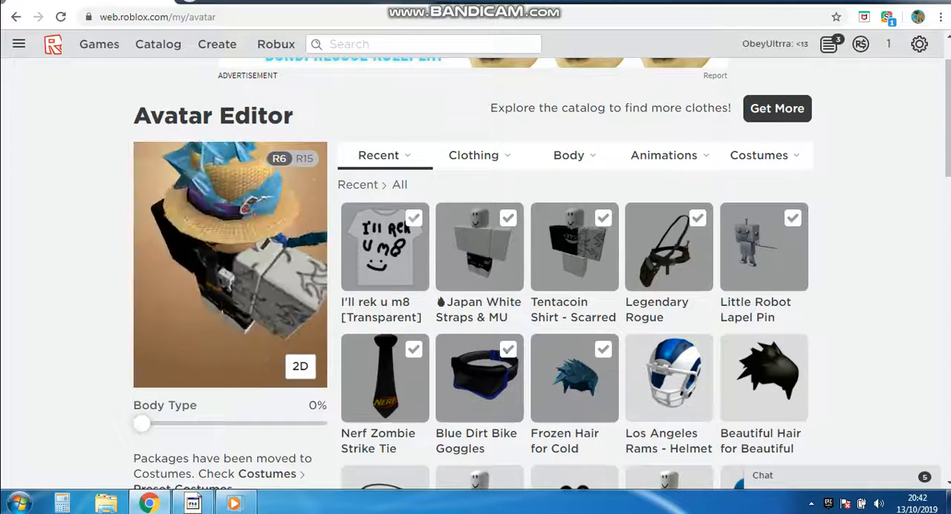
{"action": "scroll", "scroll_direction": "up", "scroll_amount": 3}
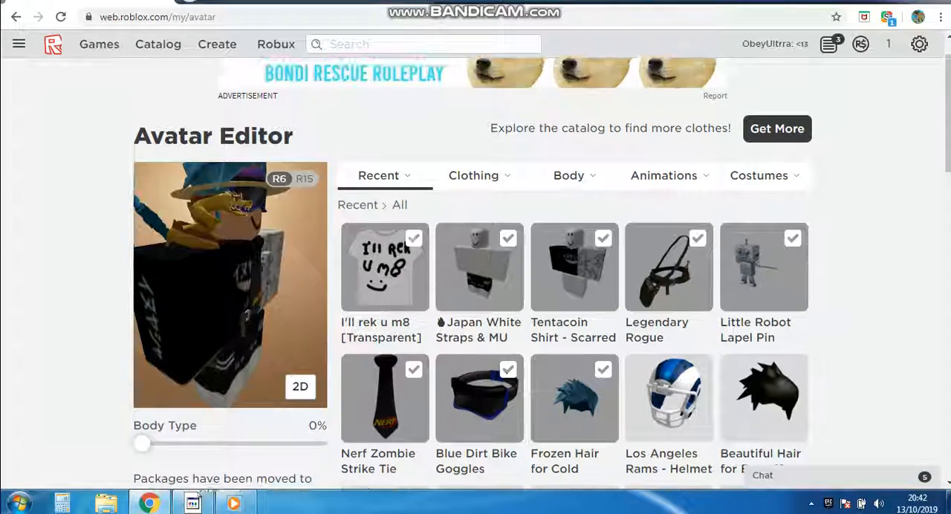
{"action": "left_click", "coordinate": [54, 44]}
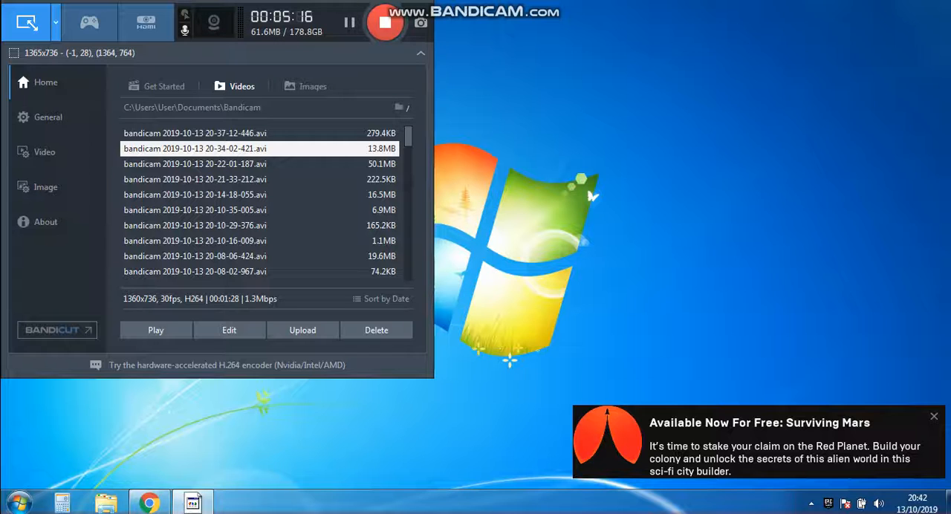
- Show Bandicam's image capture settings and search the Start menu for 'note'
{"action": "right_click", "coordinate": [193, 503]}
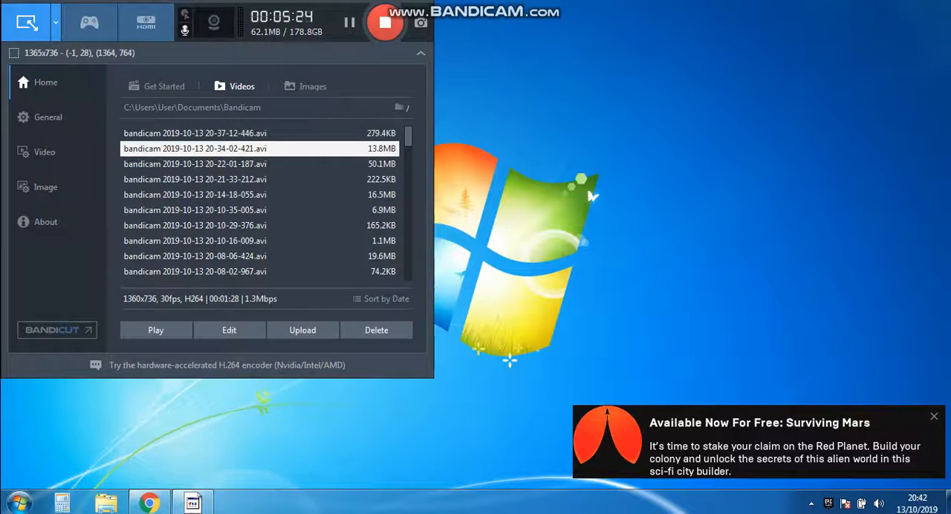
{"action": "left_click", "coordinate": [18, 502]}
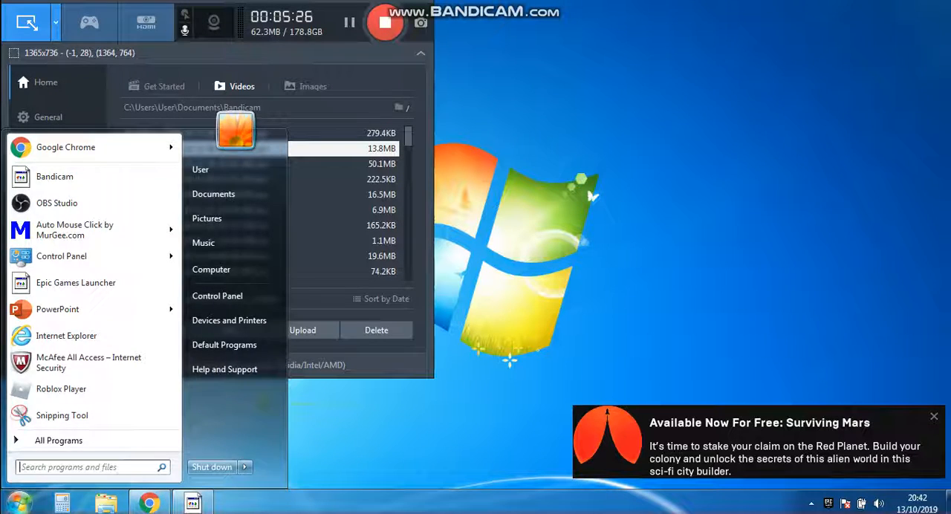
{"action": "type", "text": "note"}
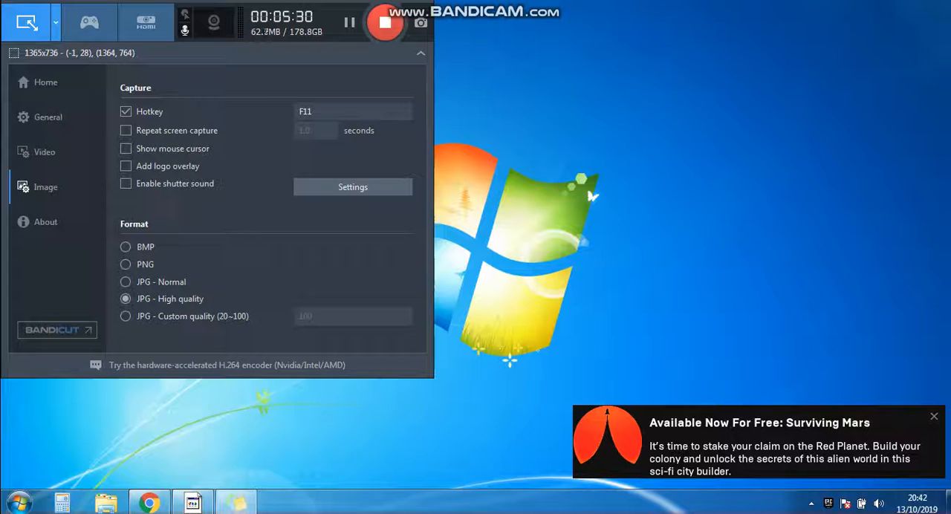
- Write 'REMEMBER TO NOT CHANGE ROBLOX OUTFIT TILL ETH NTH!' in the sticky note
{"action": "left_click", "coordinate": [45, 82]}
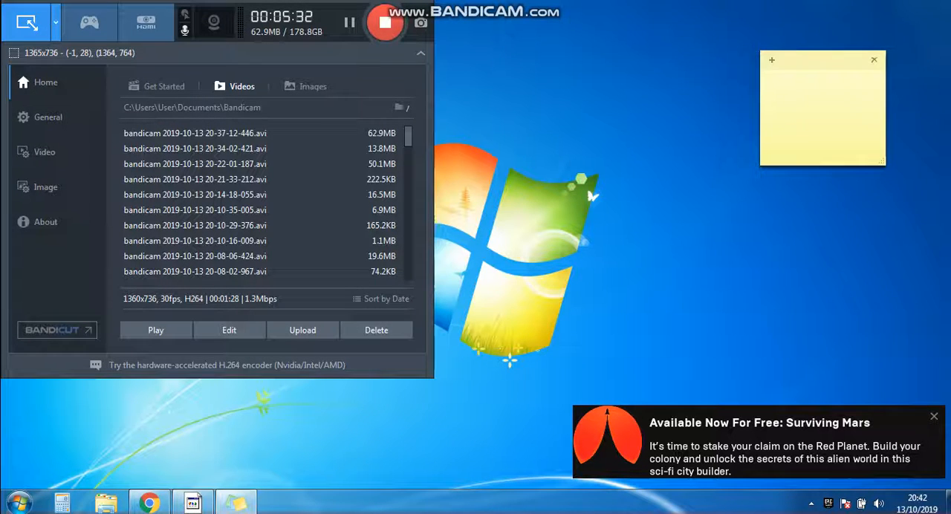
{"action": "type", "text": "REMEM"}
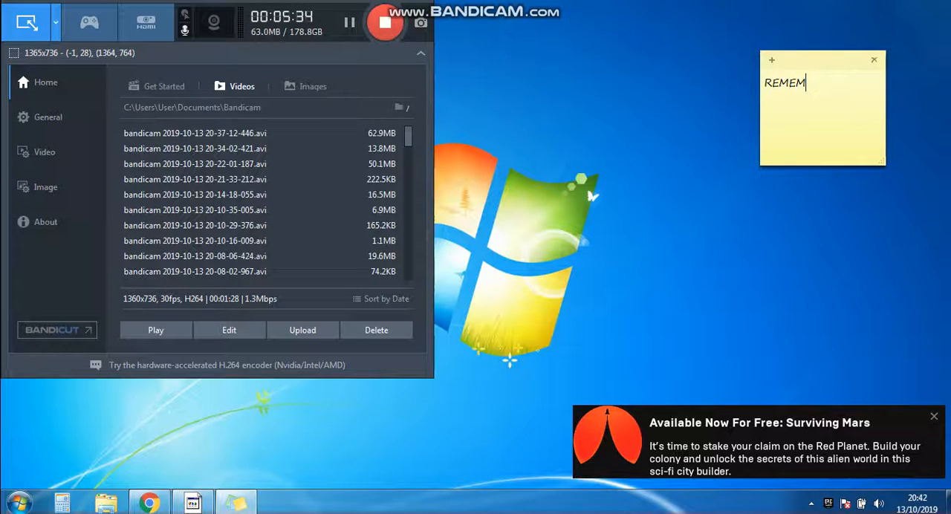
{"action": "type", "text": "BER"}
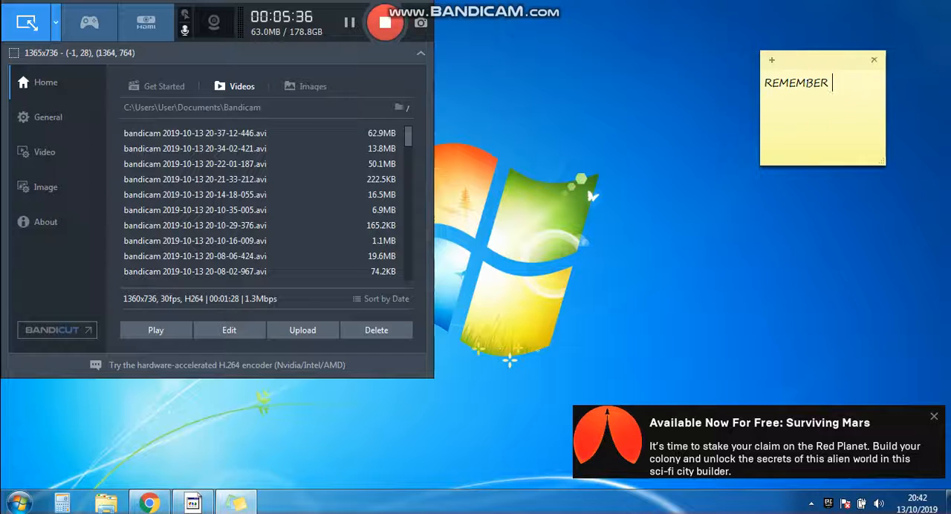
{"action": "type", "text": "TO"}
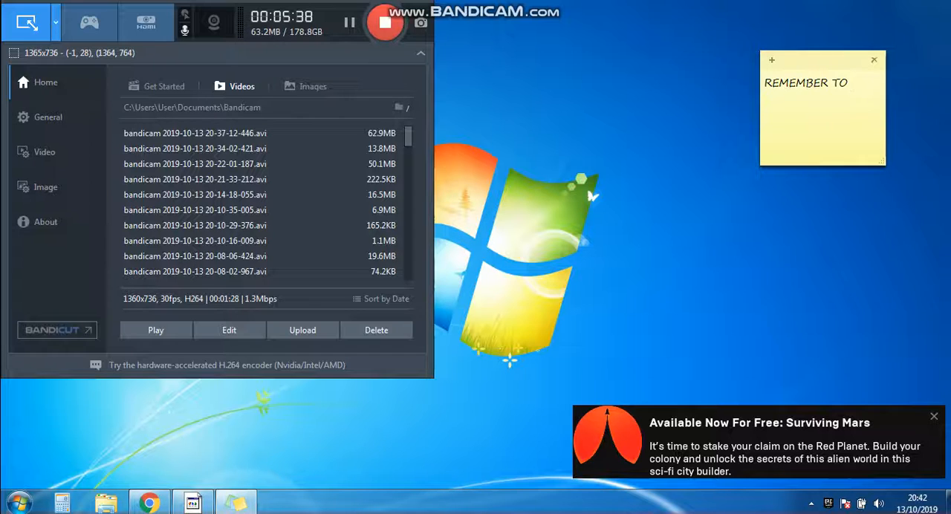
{"action": "type", "text": "N"}
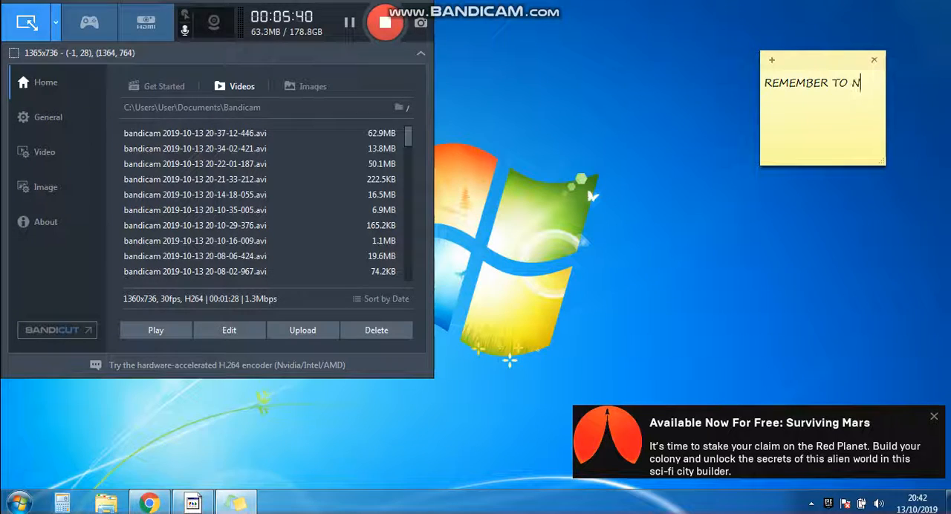
{"action": "type", "text": "OT CHANGE ROBLO"}
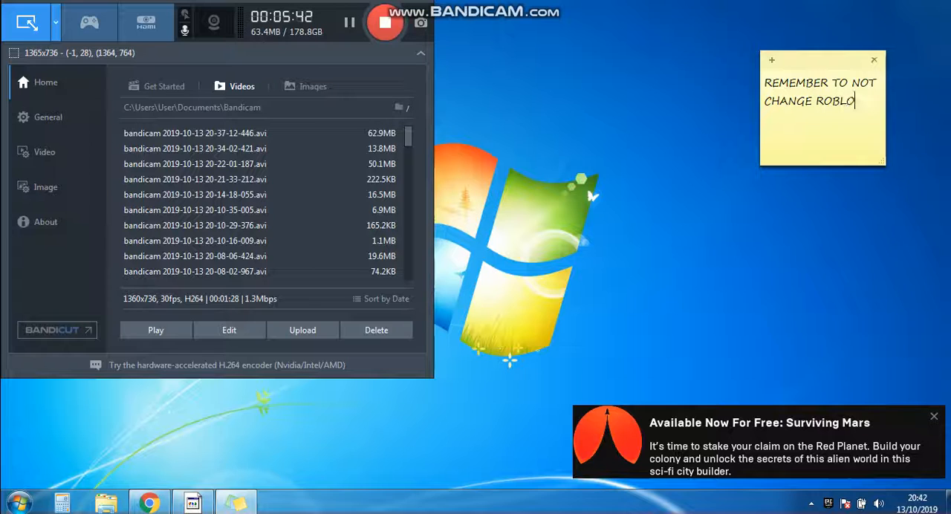
{"action": "type", "text": "X OUTFIT TILL E"}
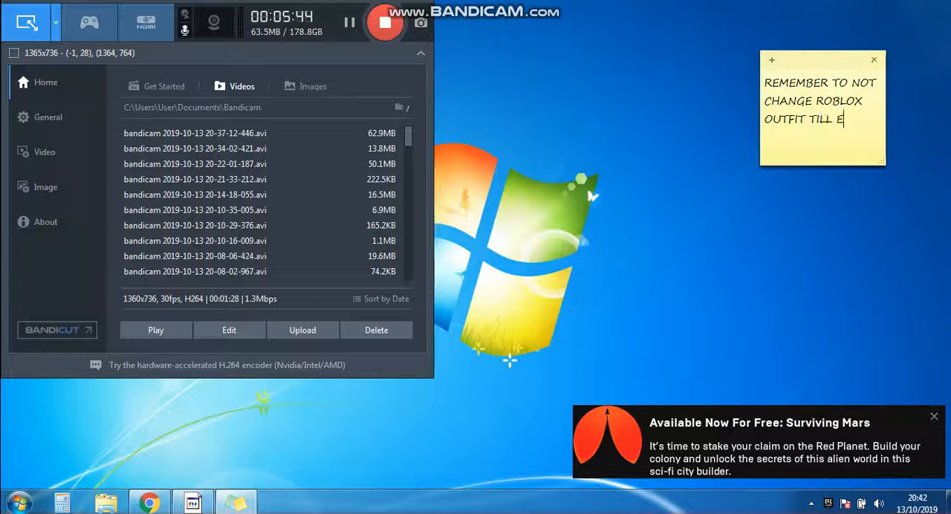
{"action": "type", "text": "THE END OF THIS MO"}
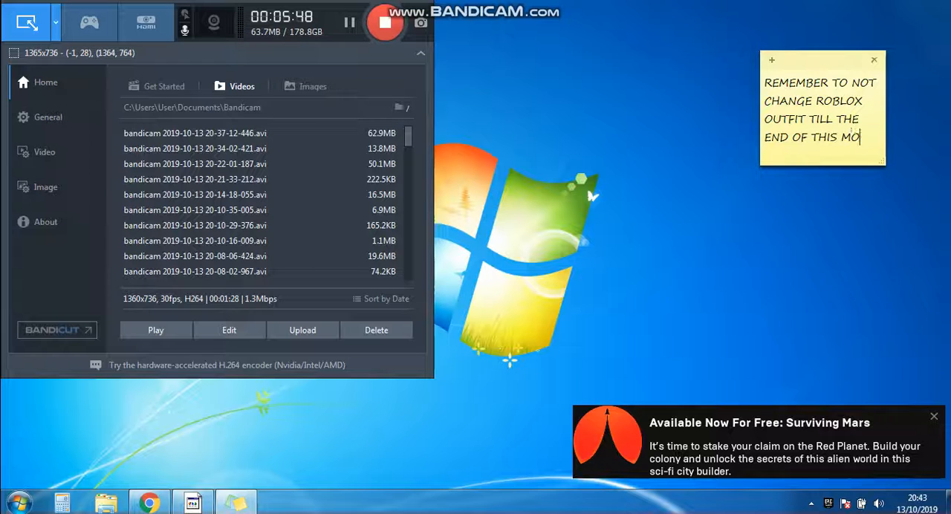
{"action": "type", "text": "NTH!"}
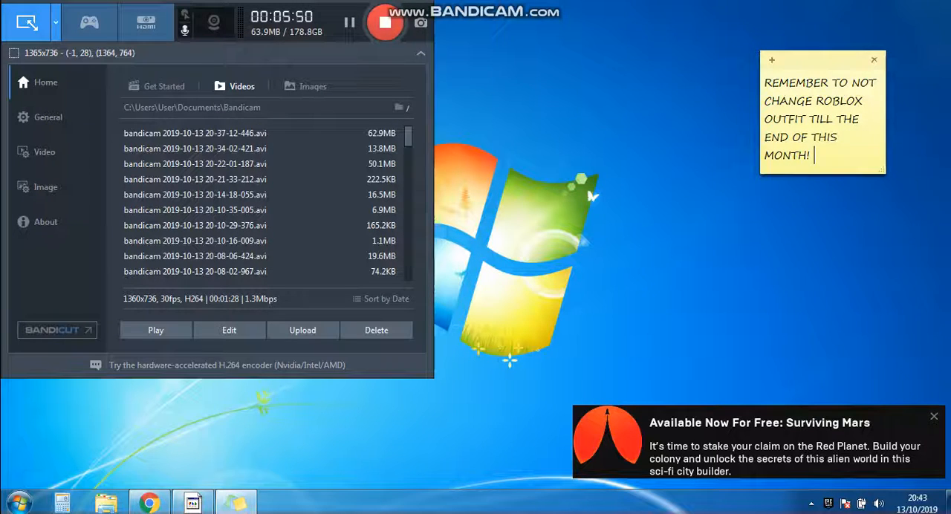
- Replace the numeric date '/13' with 'october 2019' at the end of the reminder
{"action": "type", "text": "/13"}
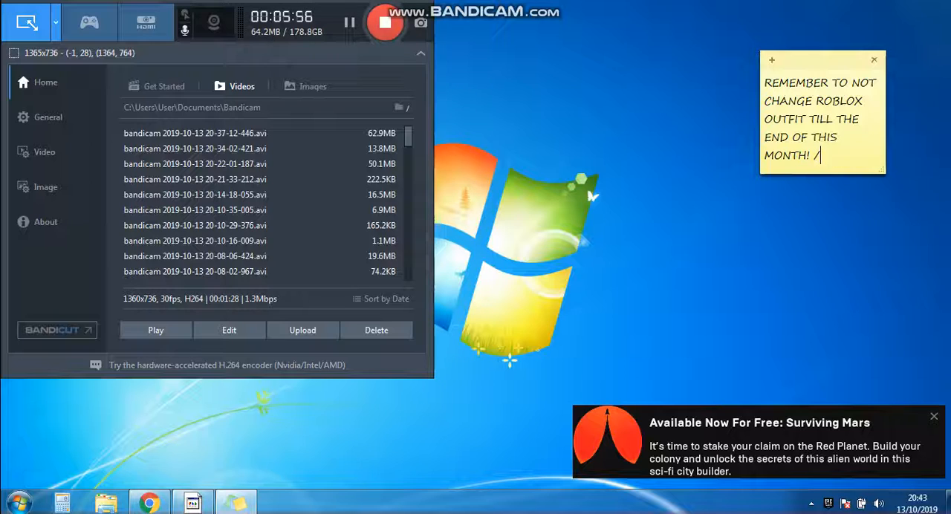
{"action": "key", "text": "backspace"}
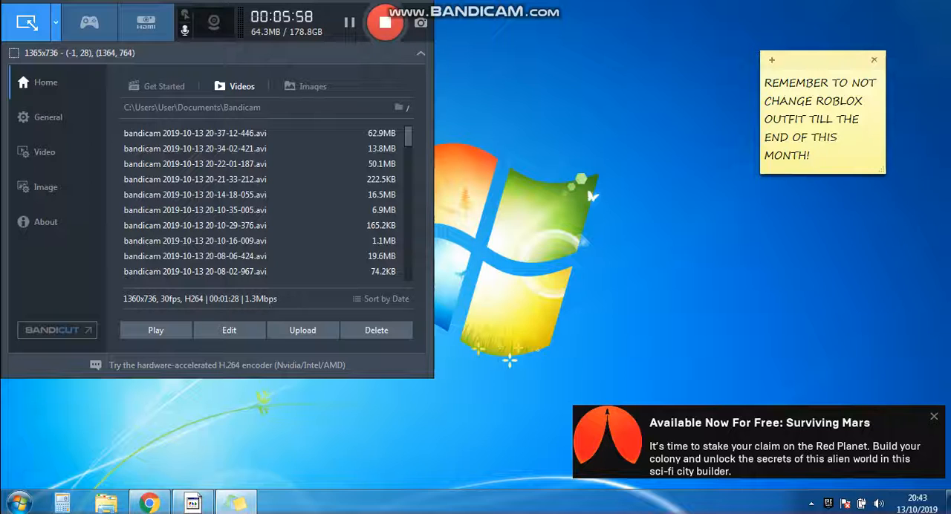
{"action": "type", "text": "octobe"}
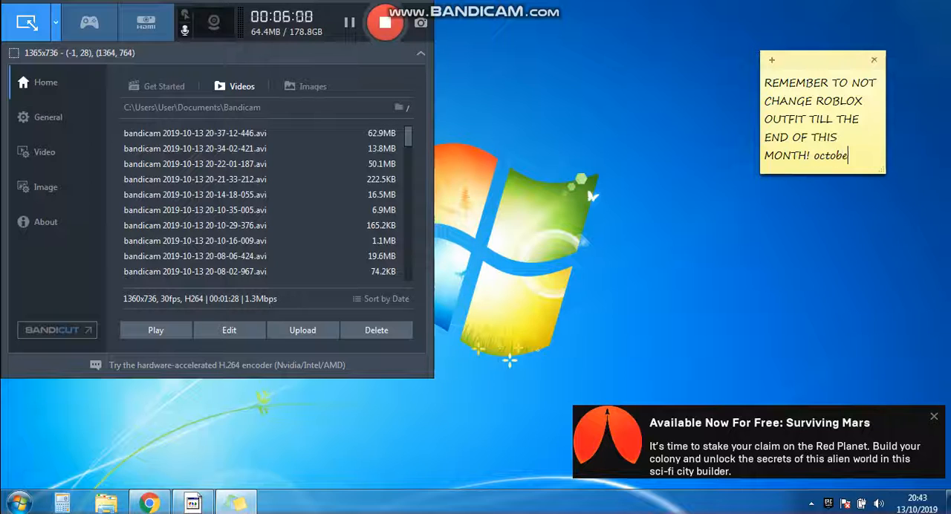
{"action": "type", "text": "r 2019"}
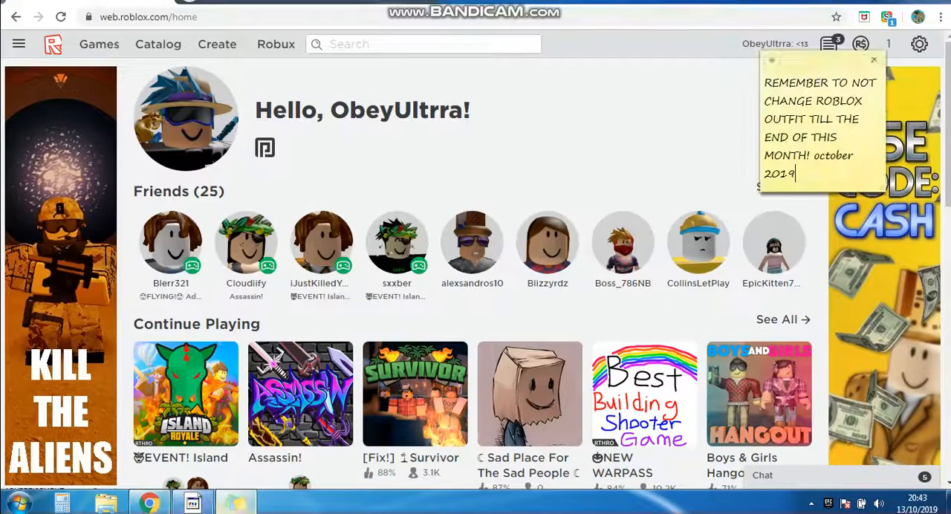
- Check the profile's Currently Wearing outfit, then head to Avatar via the navigation menu
{"action": "left_click", "coordinate": [874, 59]}
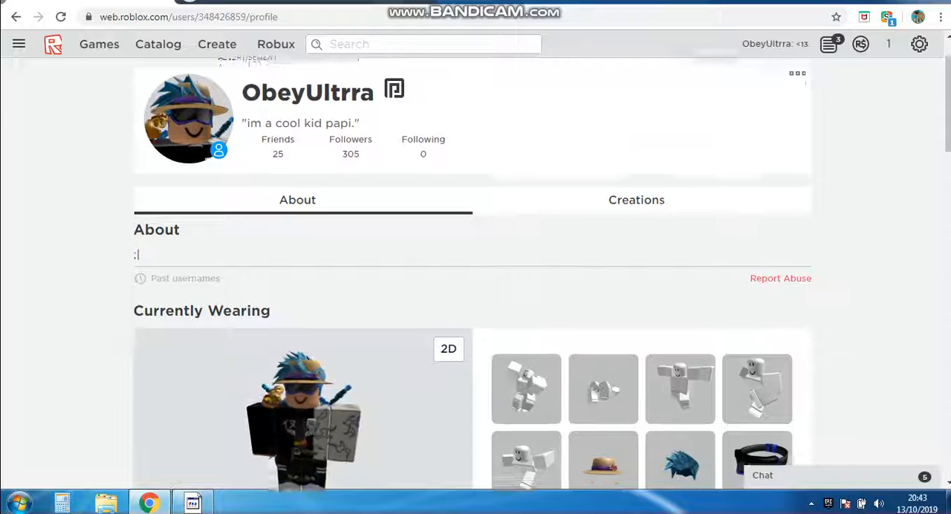
{"action": "scroll", "scroll_direction": "down", "scroll_amount": 3}
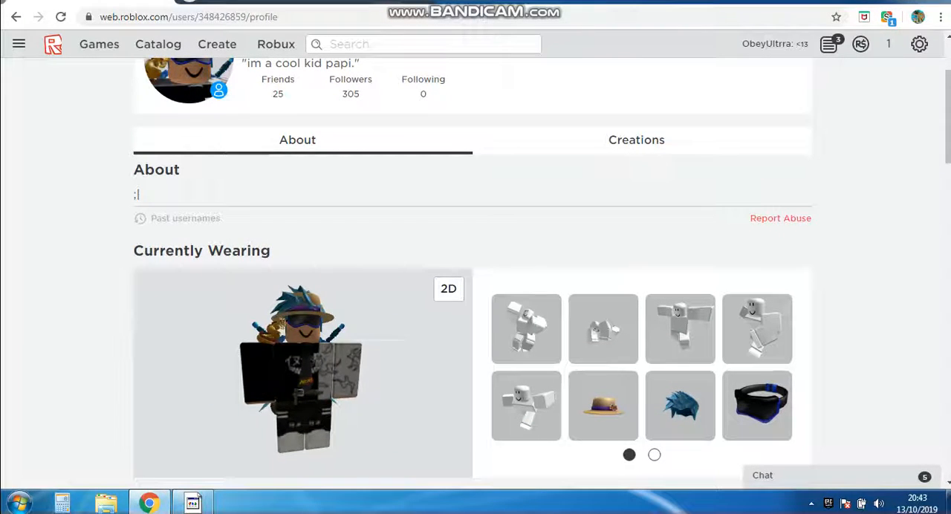
{"action": "left_click", "coordinate": [18, 45]}
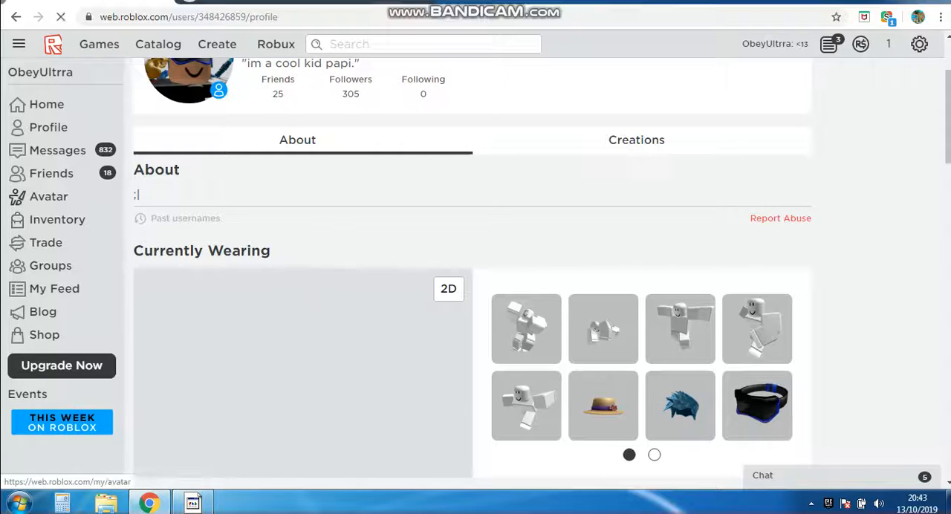
{"action": "left_click", "coordinate": [48, 196]}
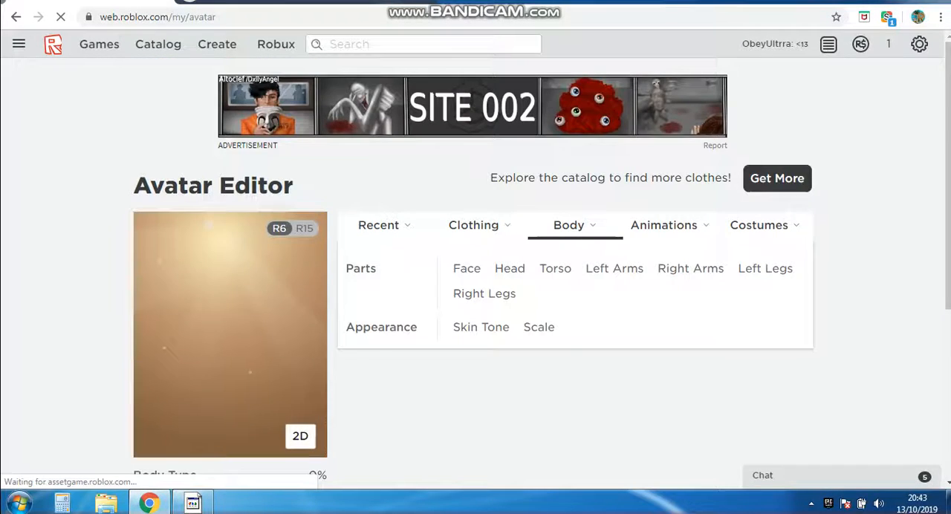
- Switch the avatar's face to Scarecrow and return to the Roblox home page
{"action": "left_click", "coordinate": [466, 268]}
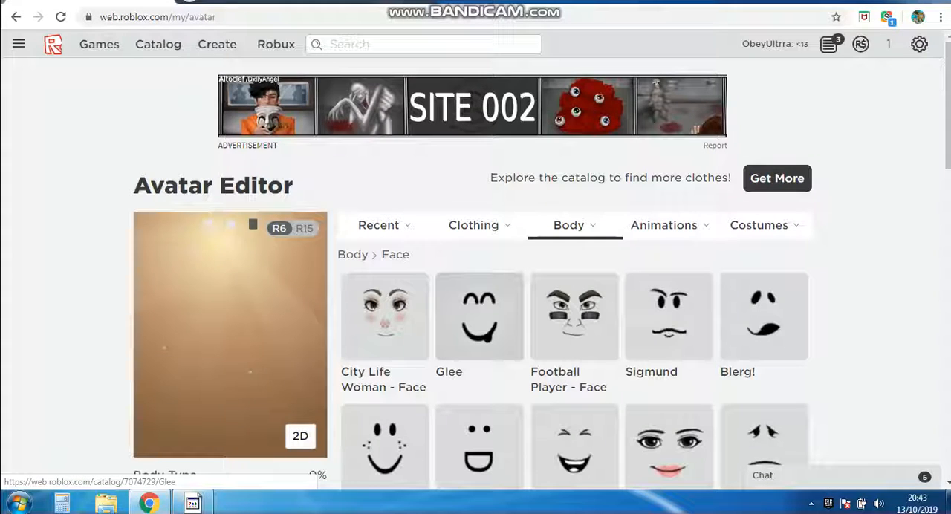
{"action": "scroll", "scroll_direction": "down", "scroll_amount": 3}
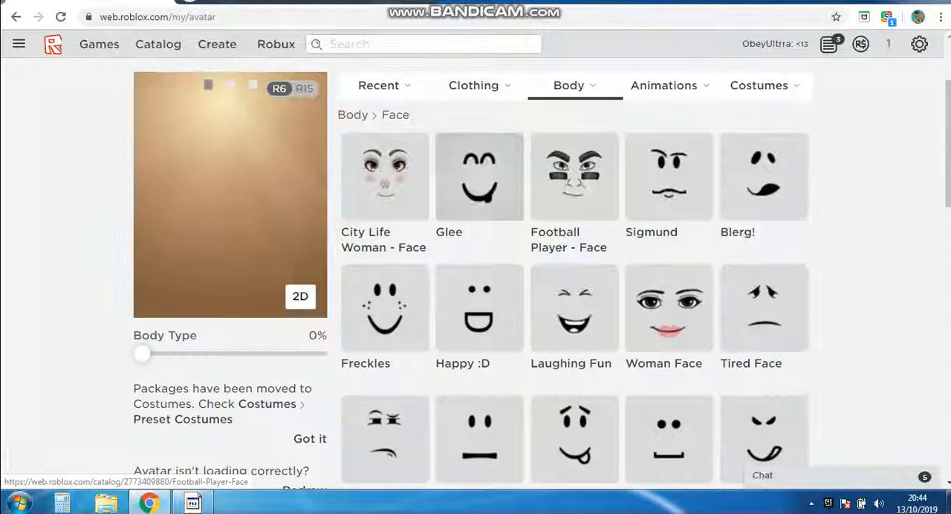
{"action": "scroll", "scroll_direction": "down", "scroll_amount": 3}
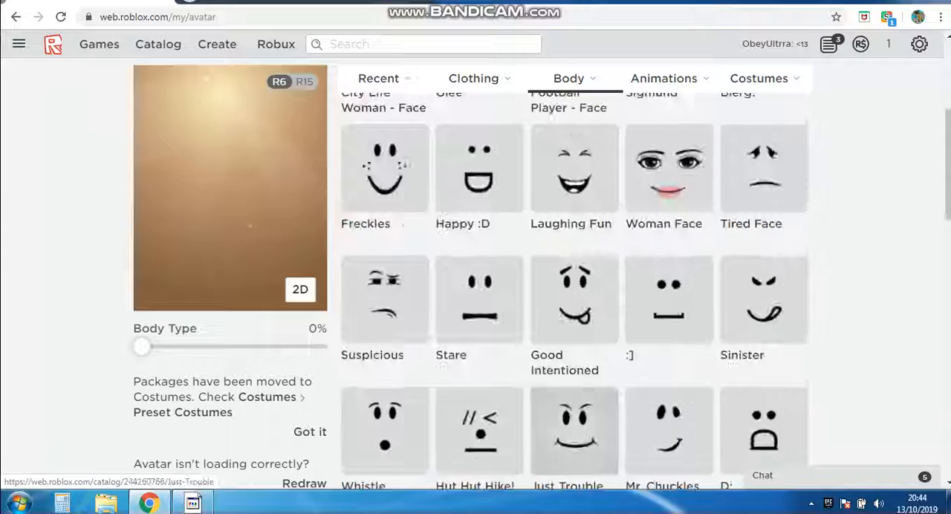
{"action": "scroll", "scroll_direction": "up", "scroll_amount": 3}
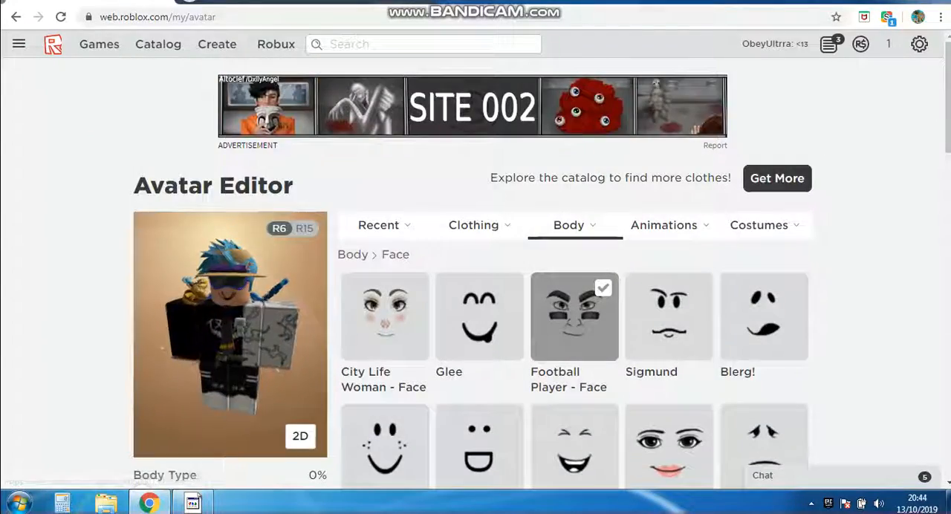
{"action": "scroll", "scroll_direction": "down", "scroll_amount": 3}
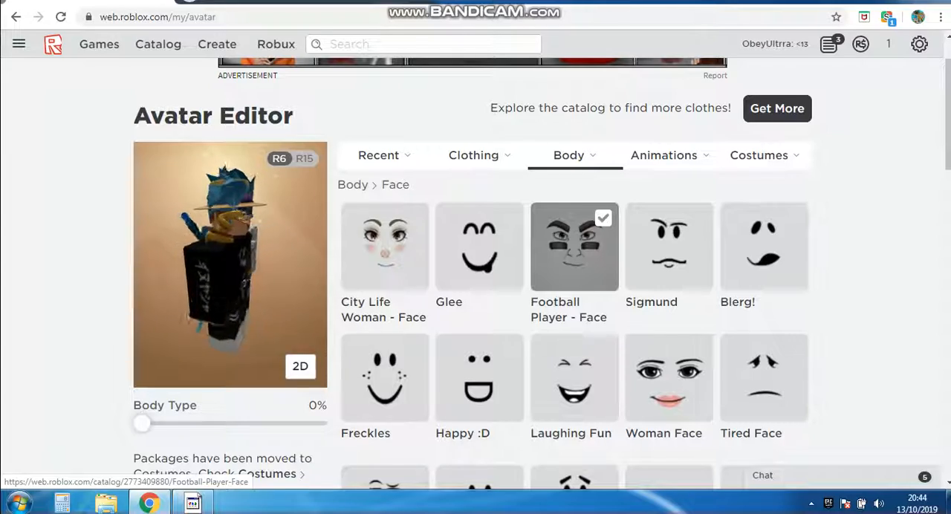
{"action": "scroll", "scroll_direction": "up", "scroll_amount": 3}
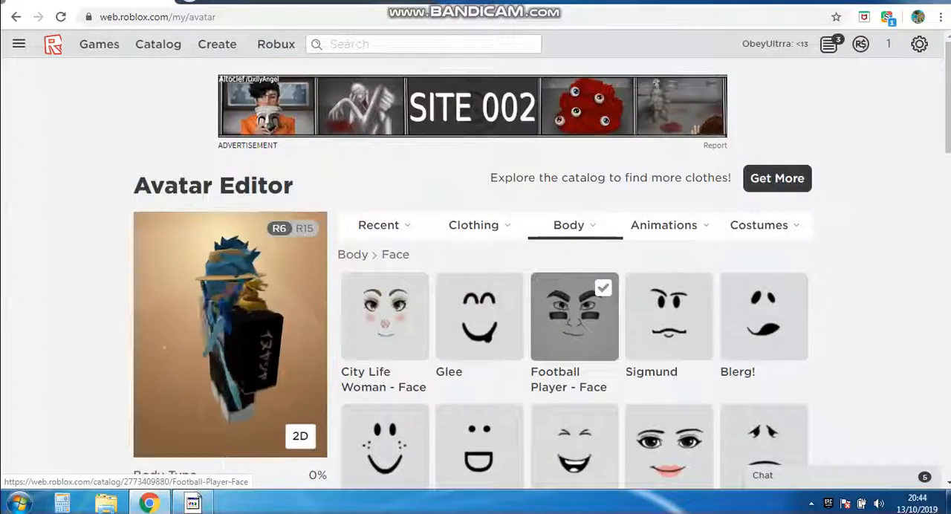
{"action": "scroll", "scroll_direction": "down", "scroll_amount": 3}
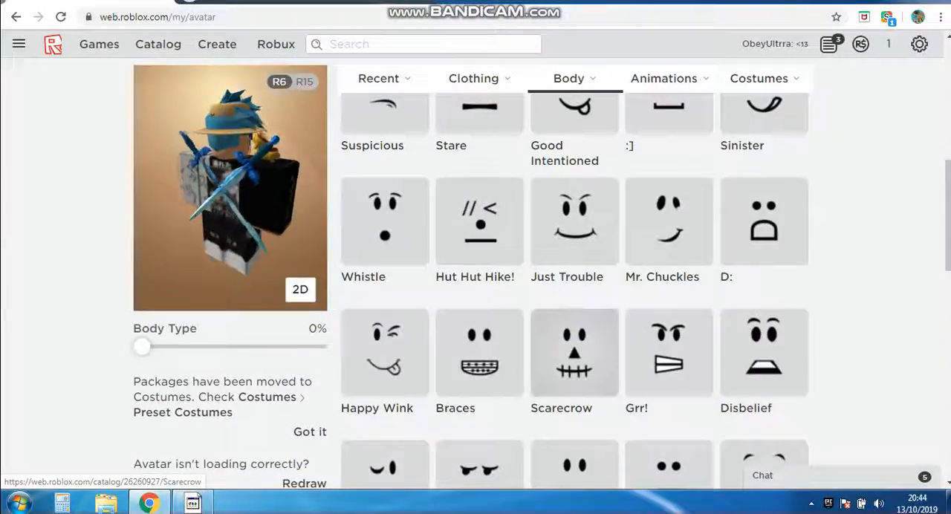
{"action": "left_click", "coordinate": [573, 354]}
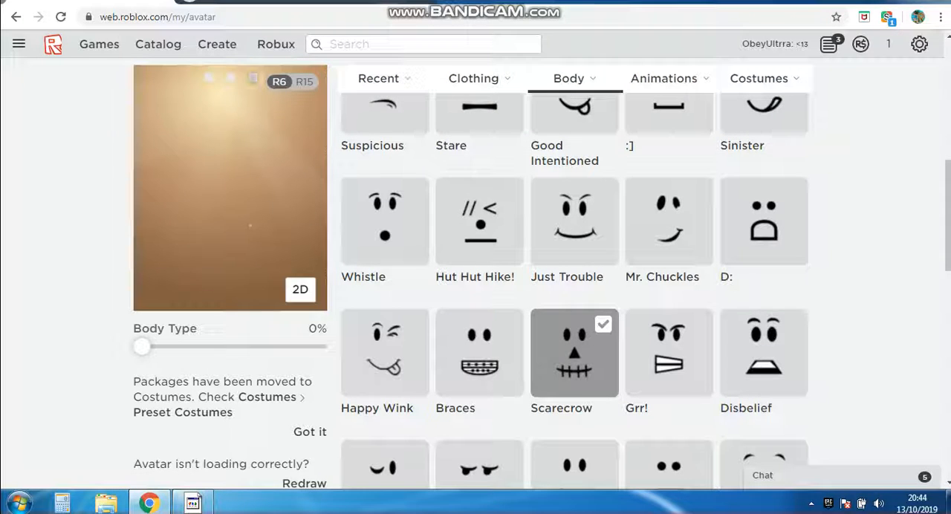
{"action": "left_click", "coordinate": [52, 44]}
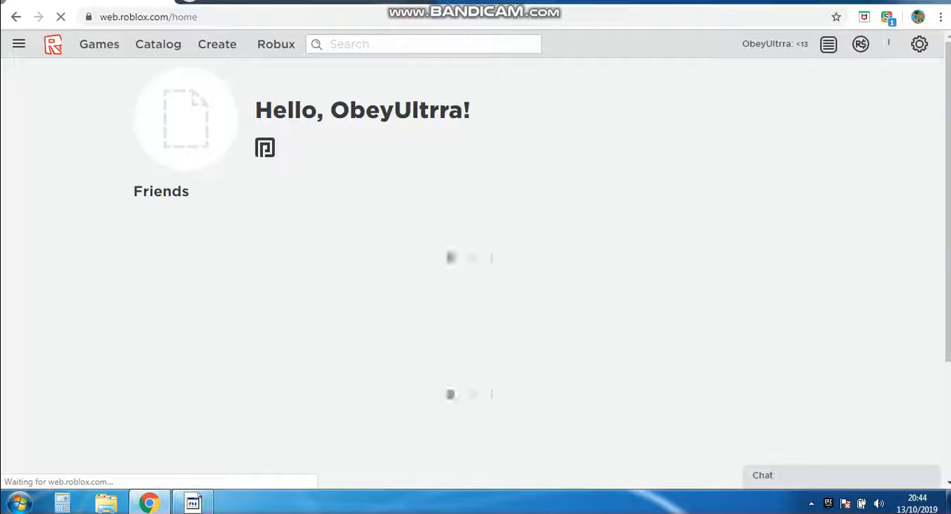